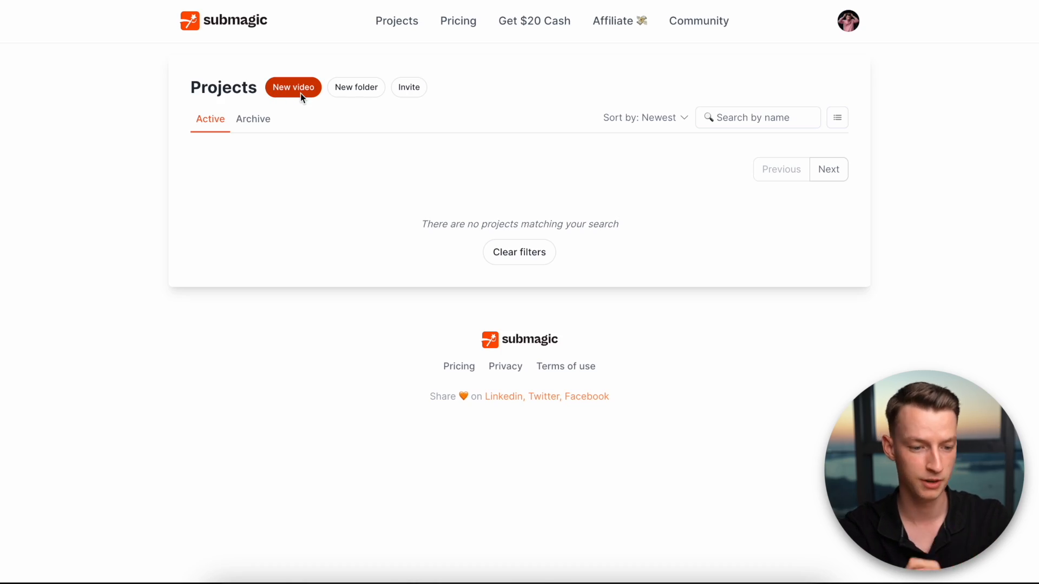
Start a new video upload and preview short 1.mov and short 2.MP4 from the computer
{"action": "left_click", "coordinate": [294, 87]}
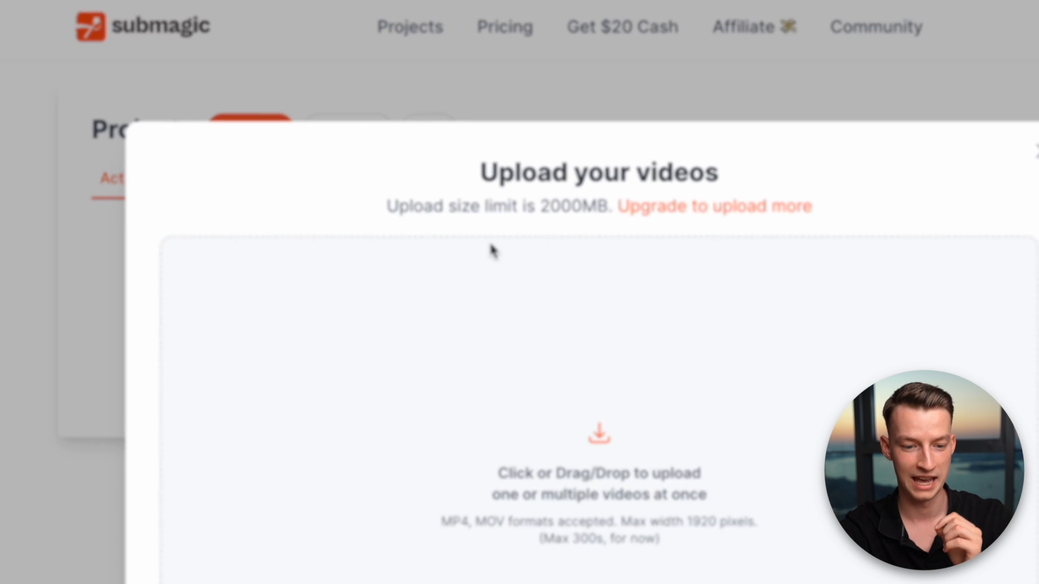
{"action": "left_click", "coordinate": [600, 432]}
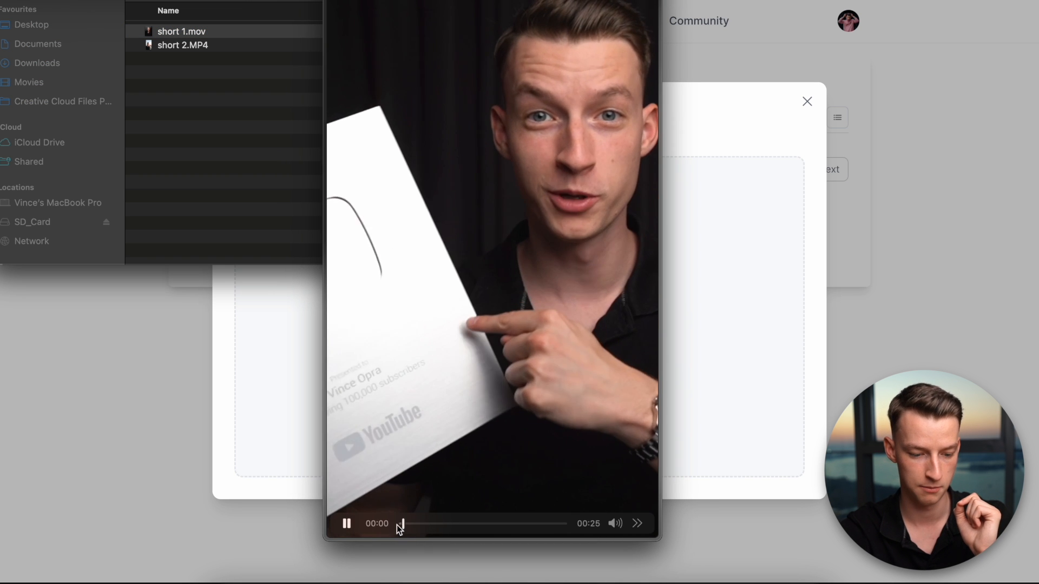
{"action": "left_click_drag", "start_coordinate": [401, 524], "coordinate": [549, 524]}
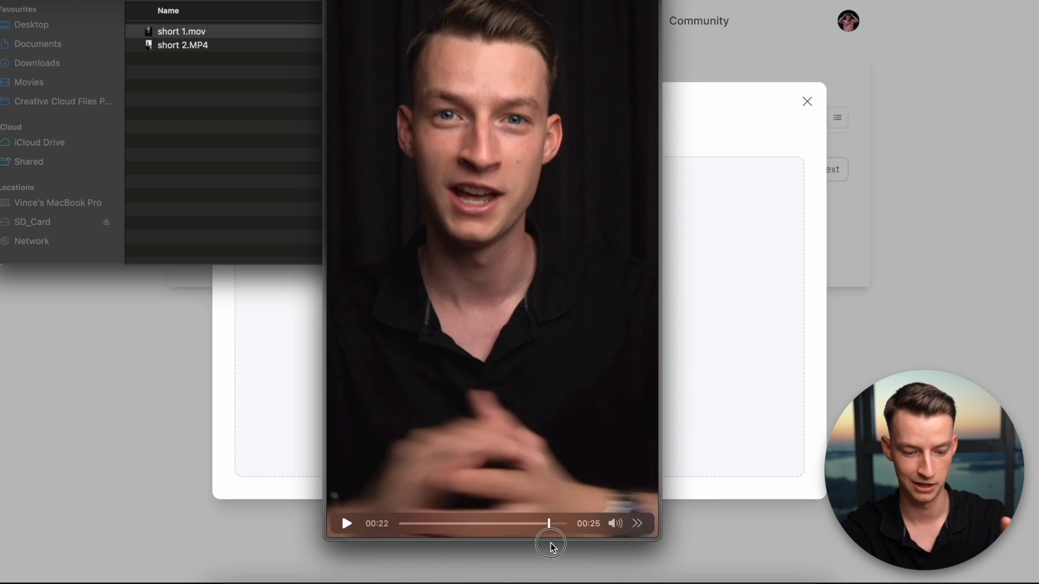
{"action": "left_click", "coordinate": [176, 45]}
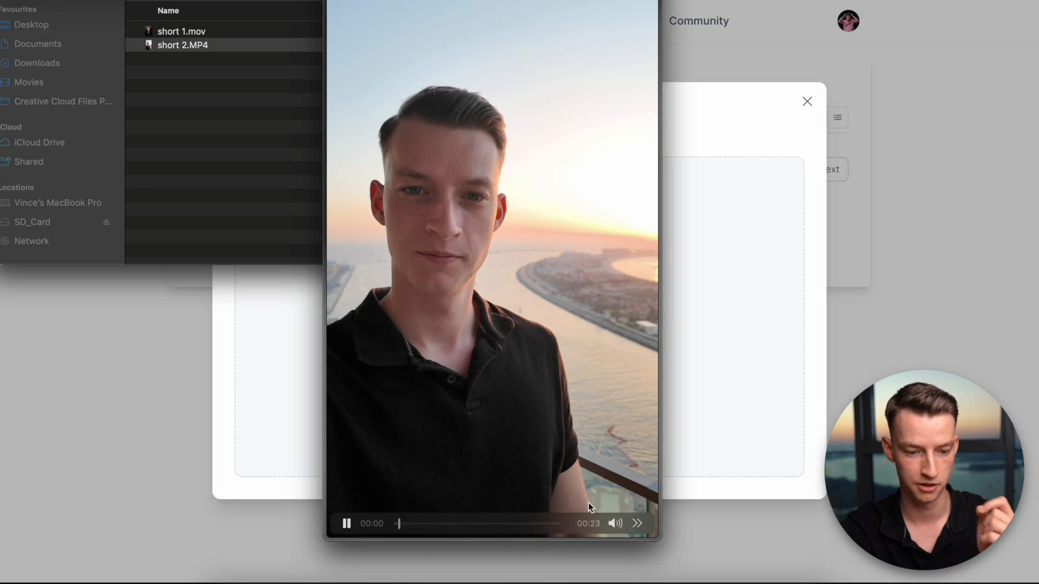
{"action": "left_click_drag", "start_coordinate": [396, 523], "coordinate": [526, 524]}
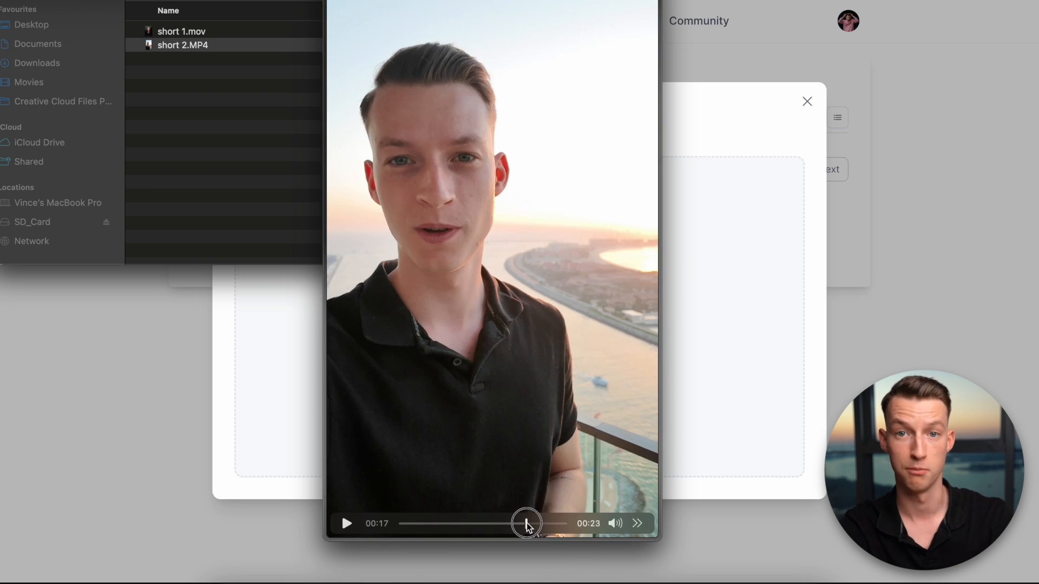
{"action": "left_click", "coordinate": [174, 31]}
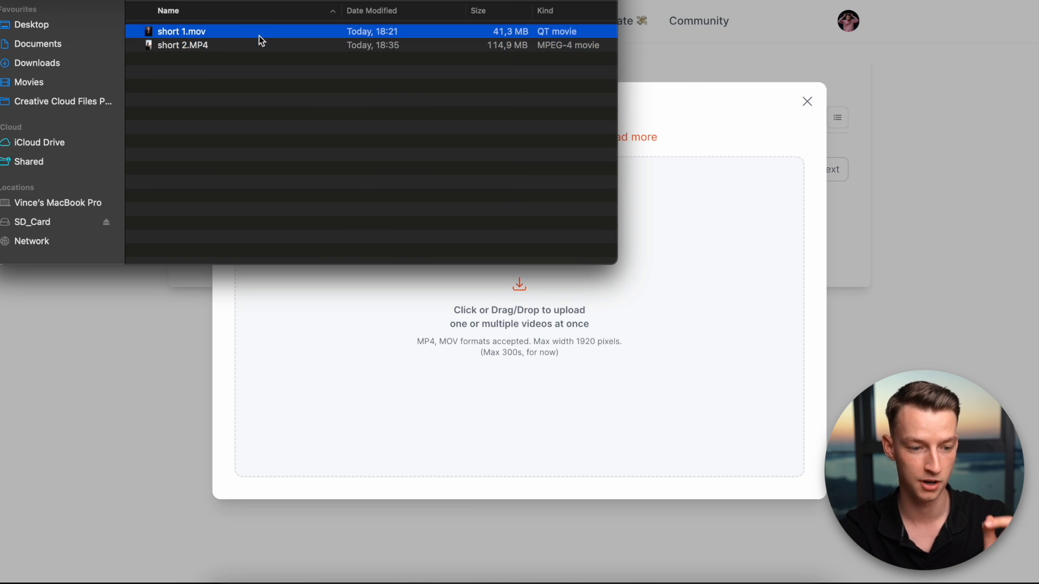
Upload short 1.mov titled 'Youtube Tips' with English as the spoken language
{"action": "double_click", "coordinate": [175, 31]}
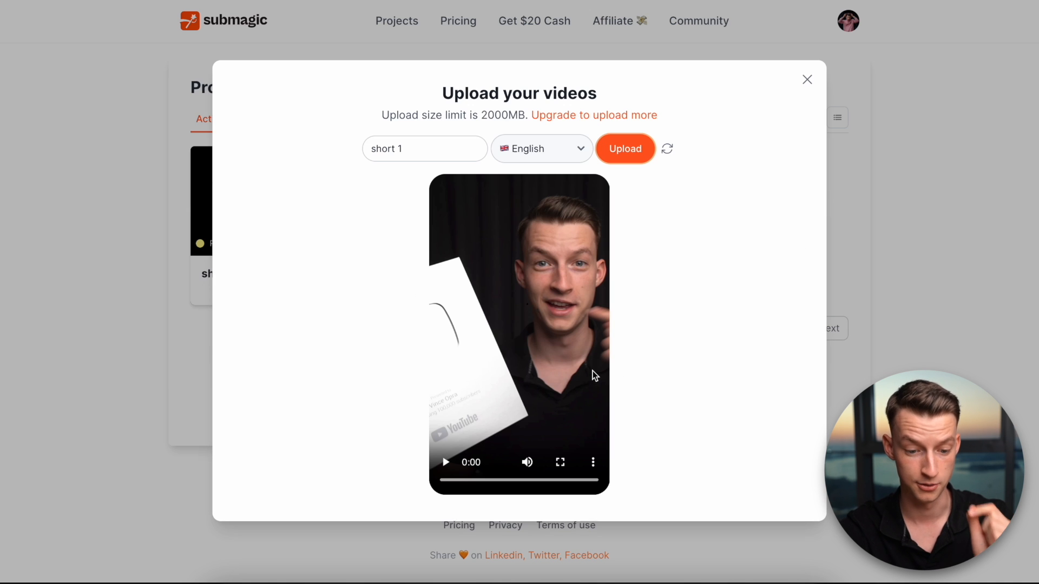
{"action": "mouse_move", "coordinate": [546, 157]}
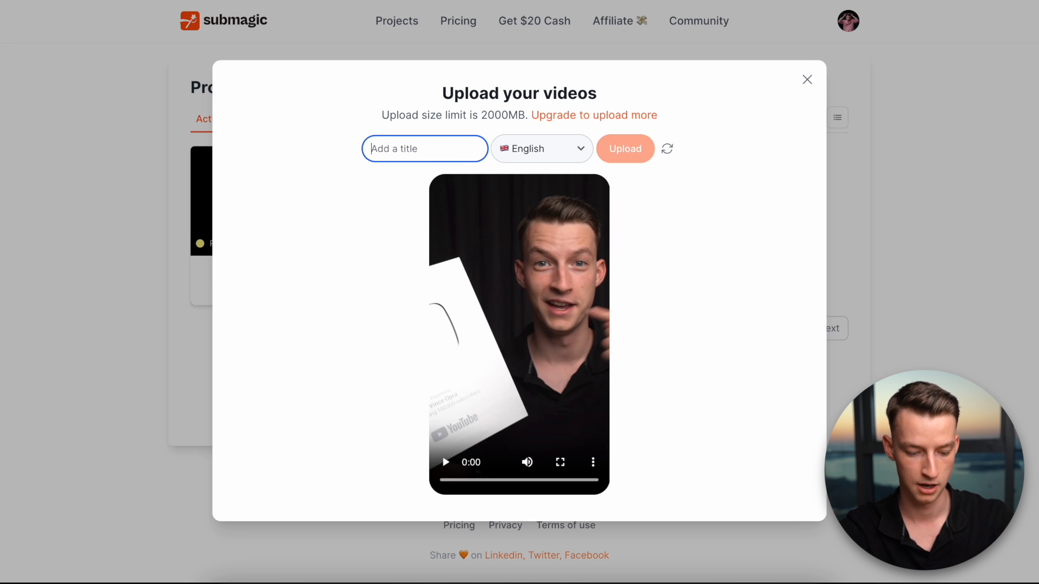
{"action": "left_click", "coordinate": [542, 148]}
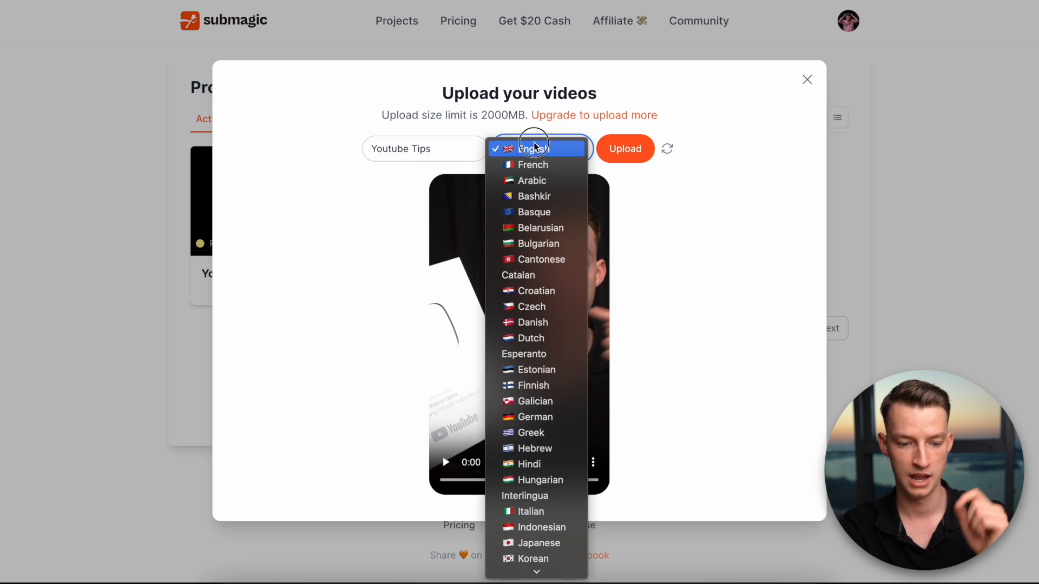
{"action": "mouse_move", "coordinate": [582, 150]}
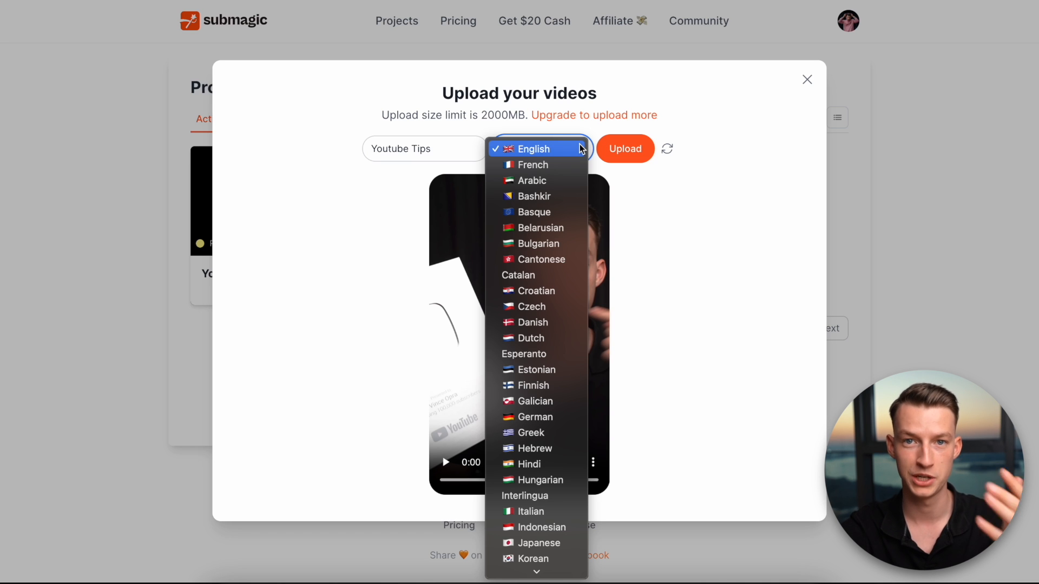
{"action": "mouse_move", "coordinate": [538, 338]}
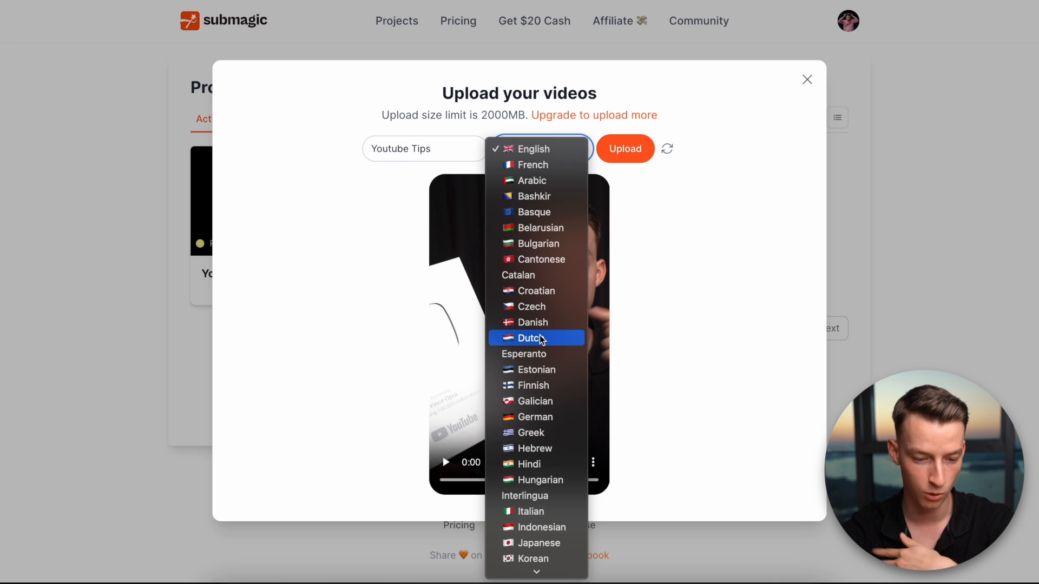
{"action": "scroll", "scroll_direction": "down", "scroll_amount": 3}
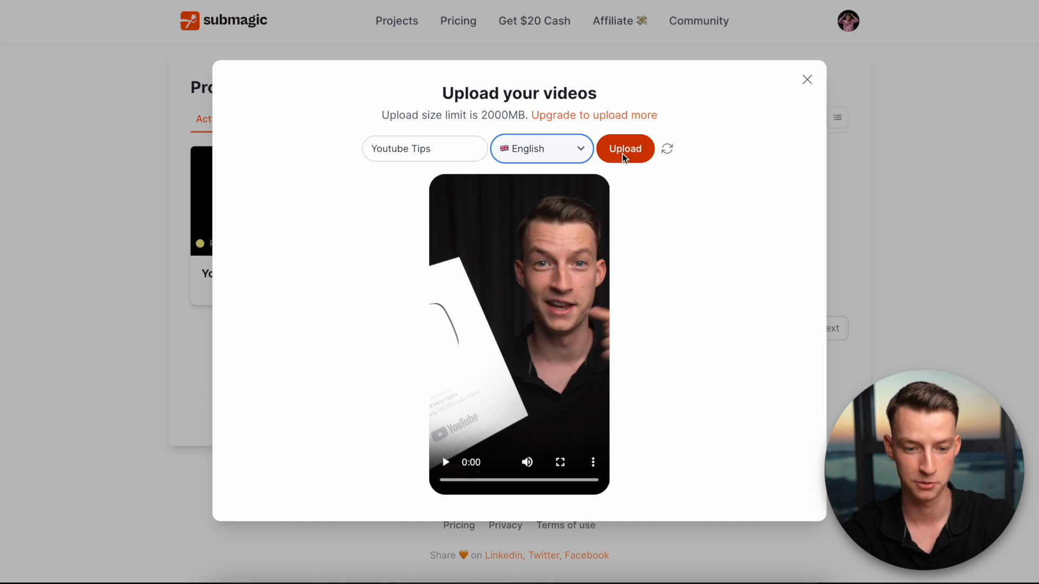
{"action": "left_click", "coordinate": [625, 149]}
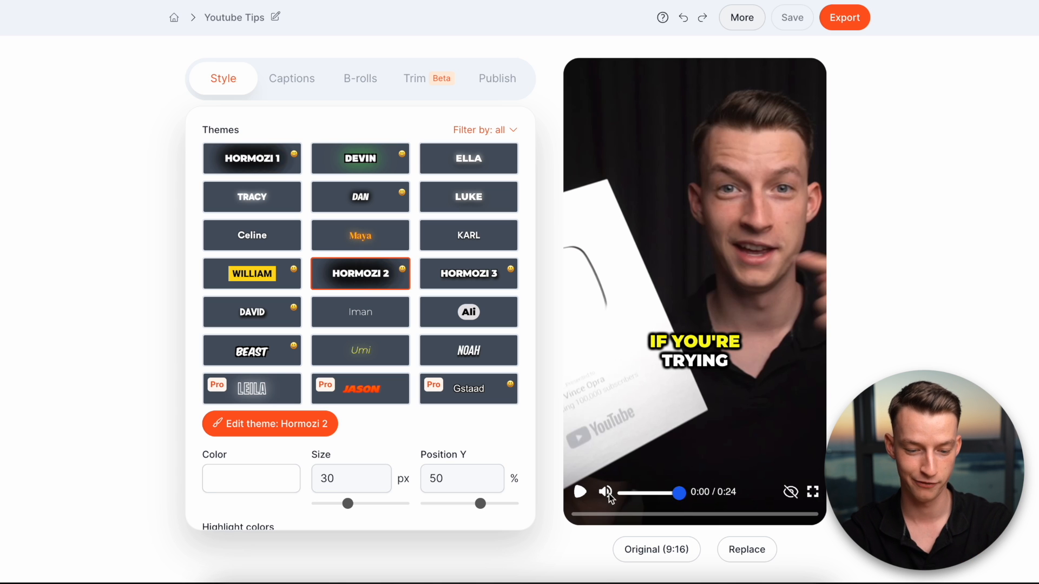
{"action": "left_click", "coordinate": [580, 492]}
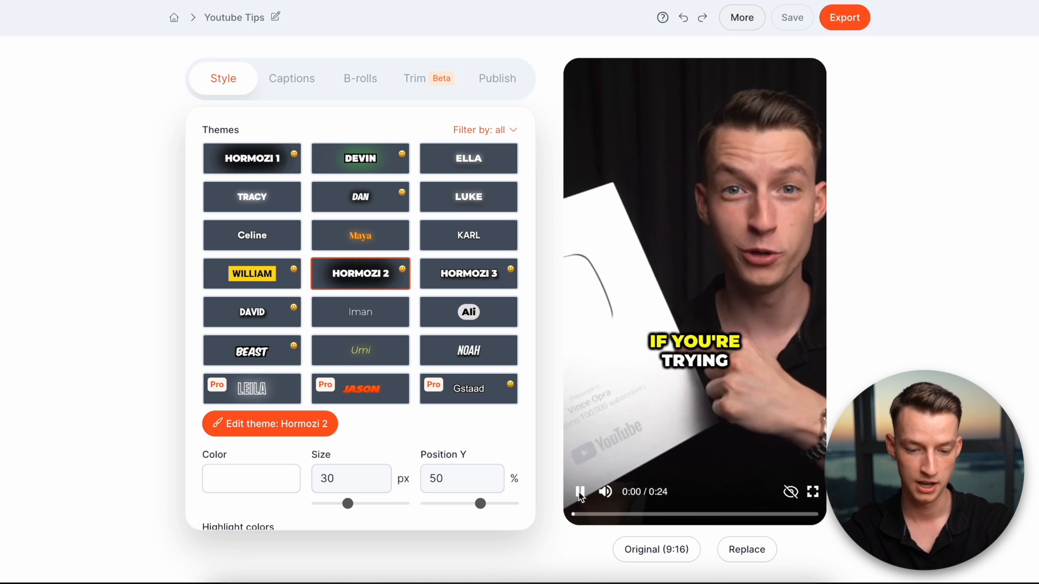
{"action": "left_click", "coordinate": [579, 492]}
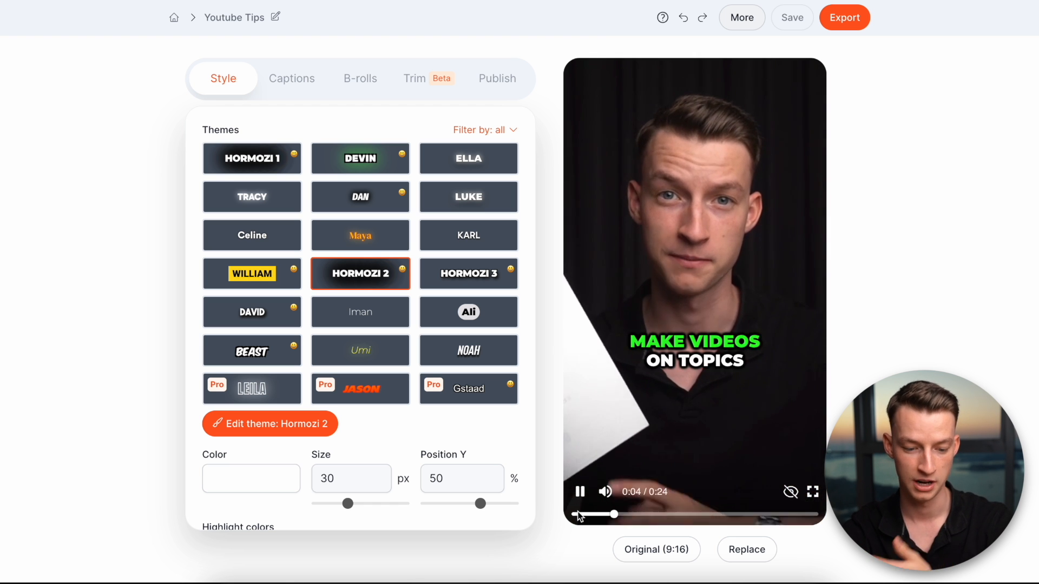
{"action": "left_click_drag", "start_coordinate": [614, 514], "coordinate": [623, 514]}
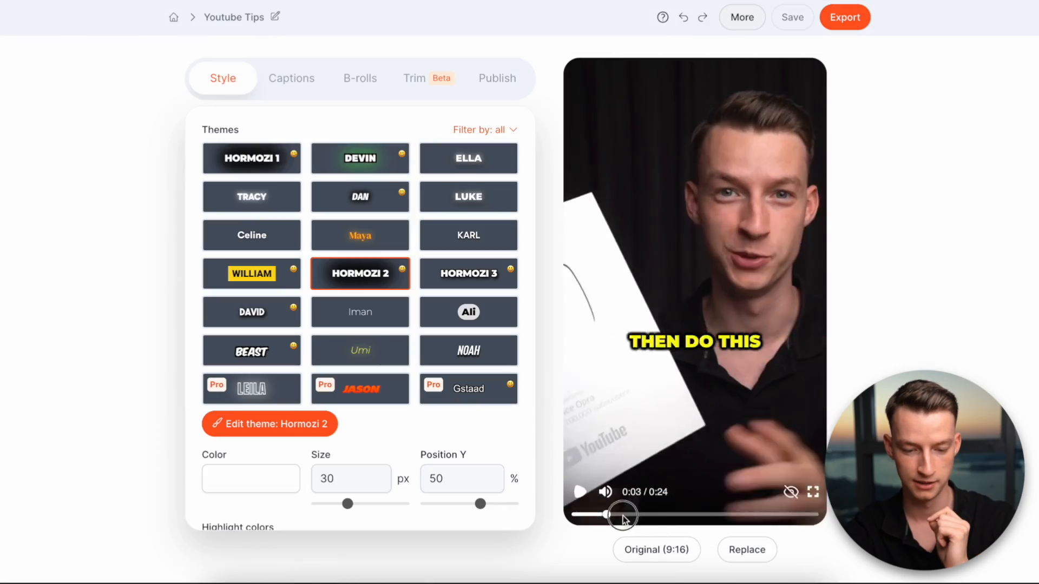
{"action": "left_click", "coordinate": [580, 491]}
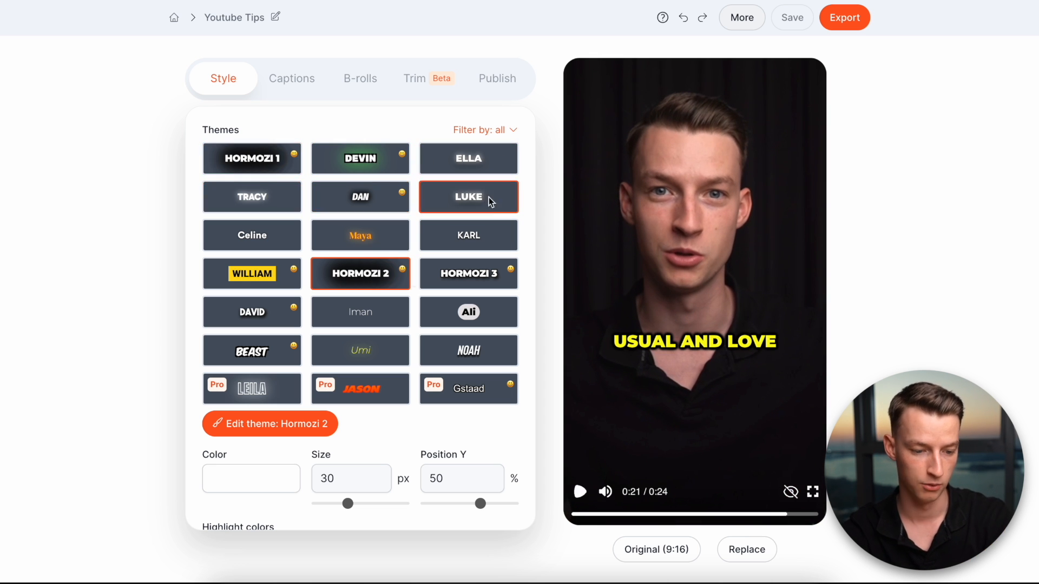
Try the Luke, Ali and Noah caption themes, settling on Iman
{"action": "left_click", "coordinate": [252, 158]}
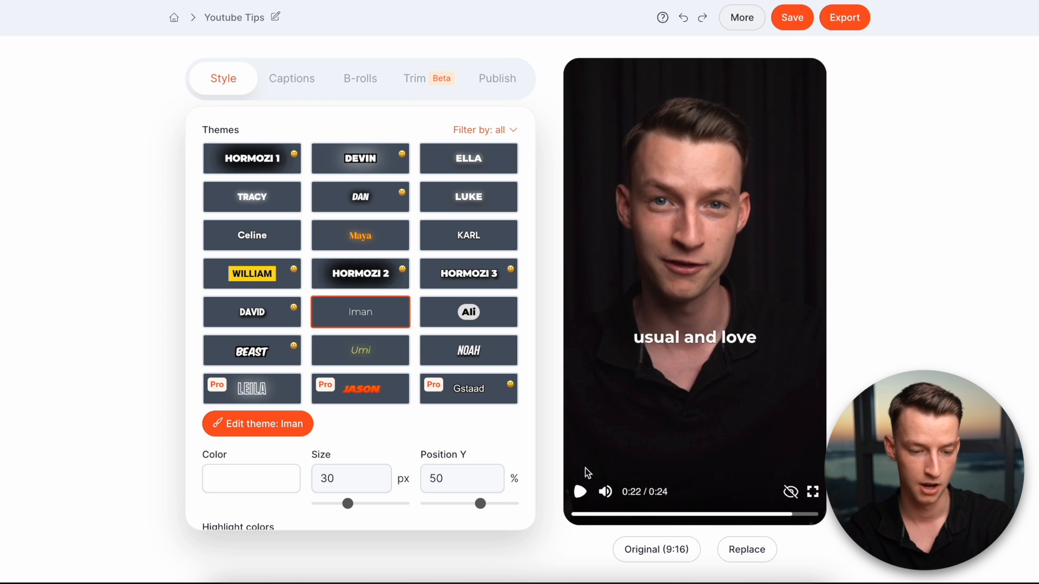
{"action": "left_click", "coordinate": [491, 325]}
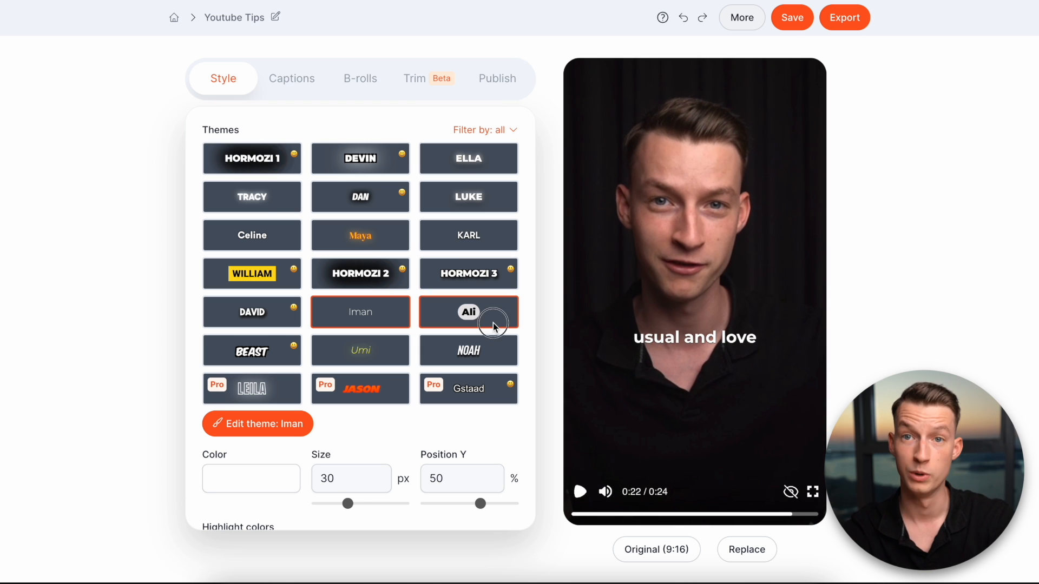
{"action": "left_click", "coordinate": [468, 312]}
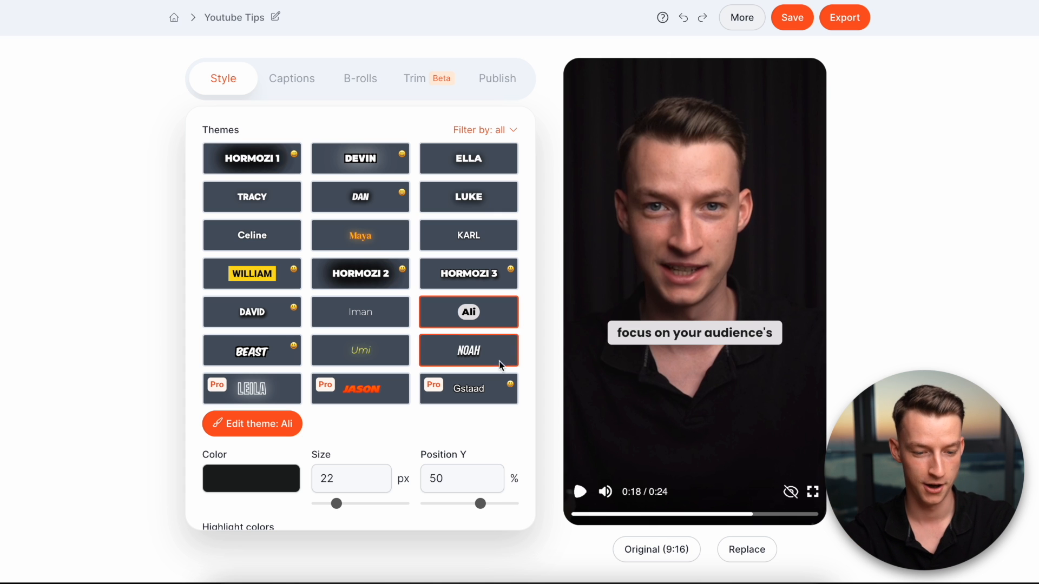
{"action": "left_click", "coordinate": [361, 312]}
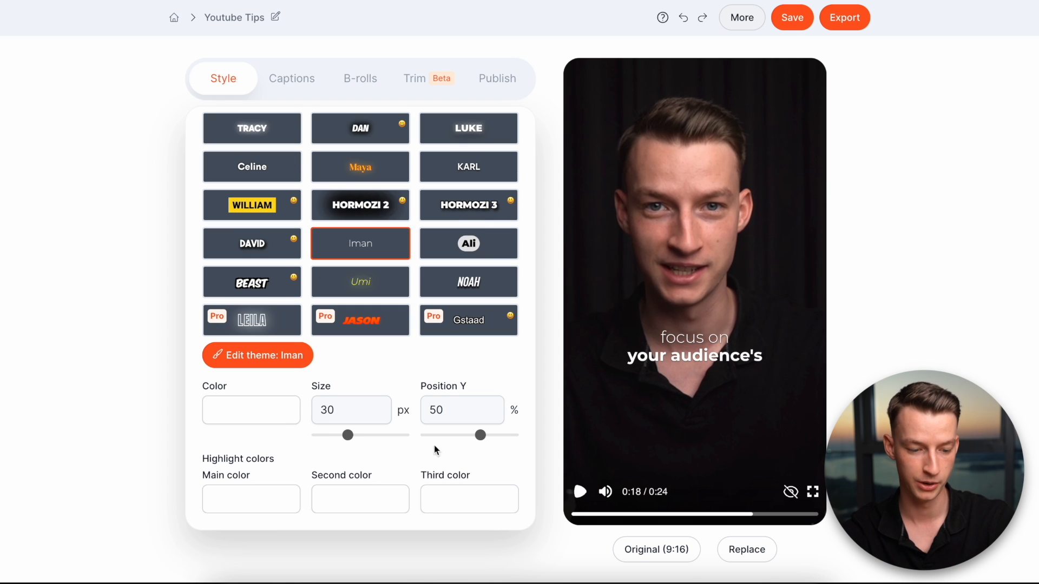
Lower the captions to a 65% vertical position
{"action": "left_click_drag", "start_coordinate": [480, 434], "coordinate": [491, 435]}
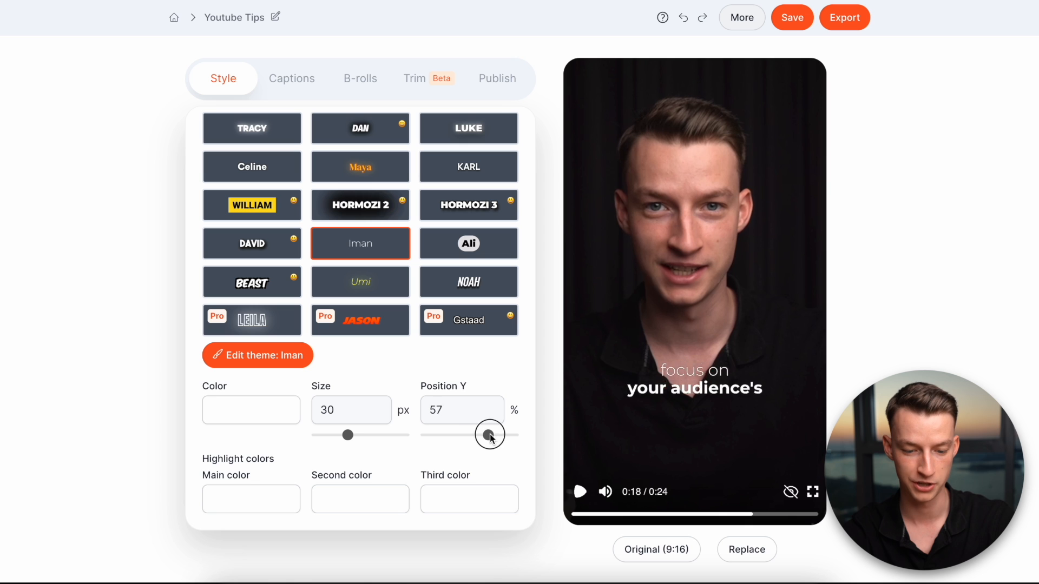
{"action": "left_click_drag", "start_coordinate": [490, 435], "coordinate": [499, 435]}
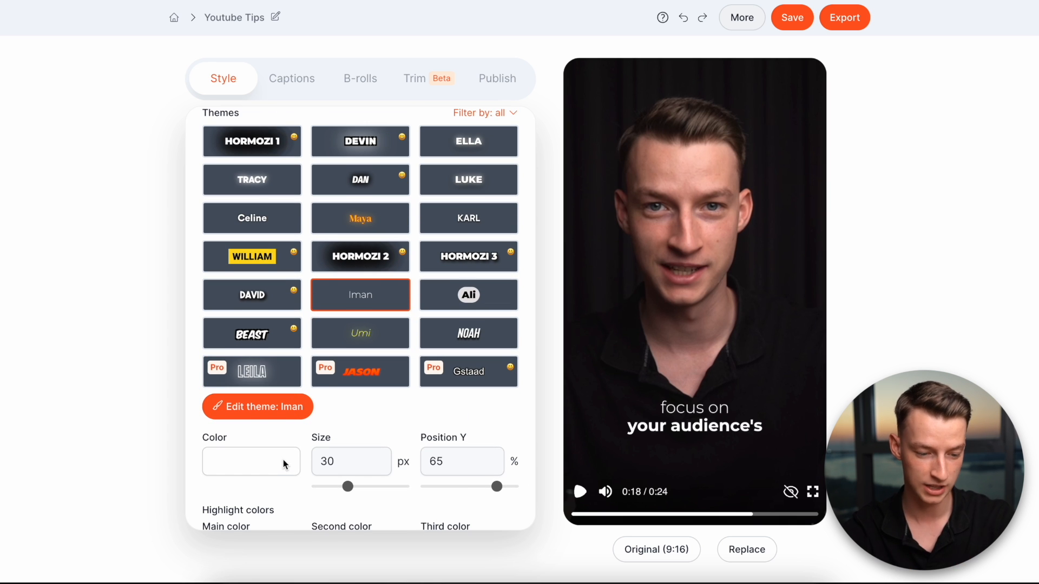
{"action": "scroll", "scroll_direction": "down", "scroll_amount": 3}
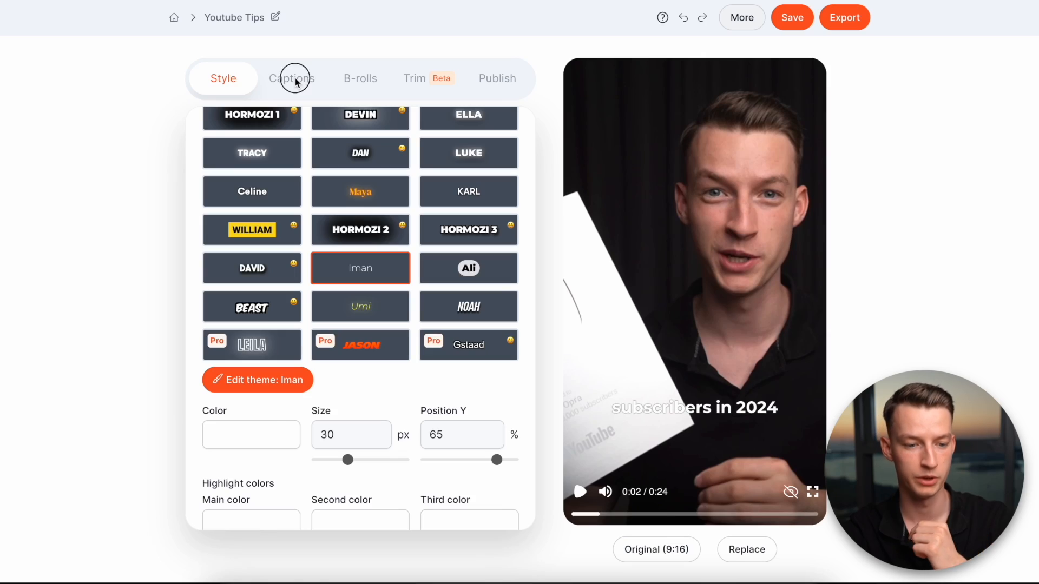
Edit the spelling of the word 'subscribers' in the caption lines
{"action": "left_click", "coordinate": [292, 79]}
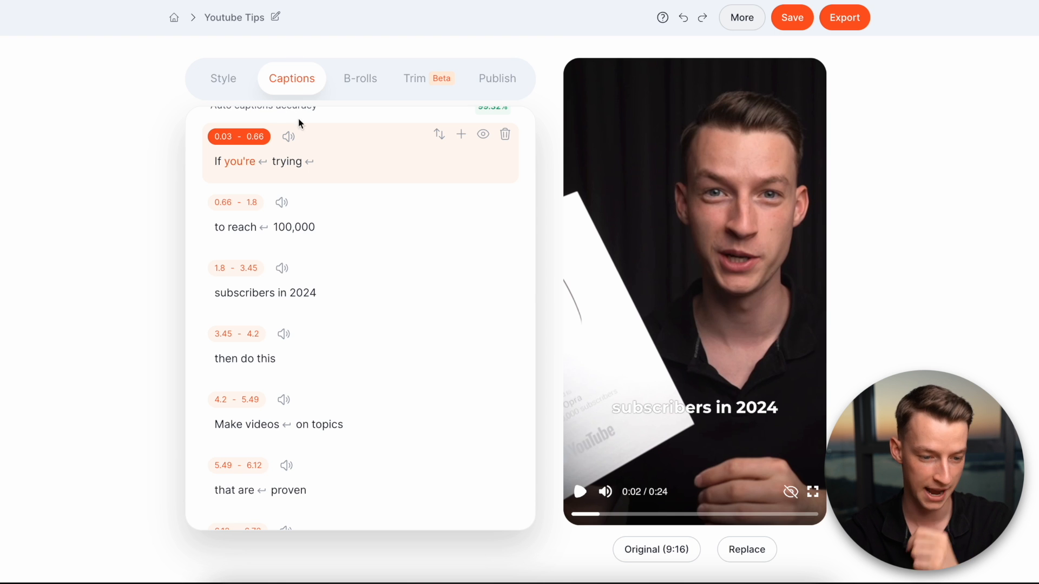
{"action": "left_click", "coordinate": [244, 298]}
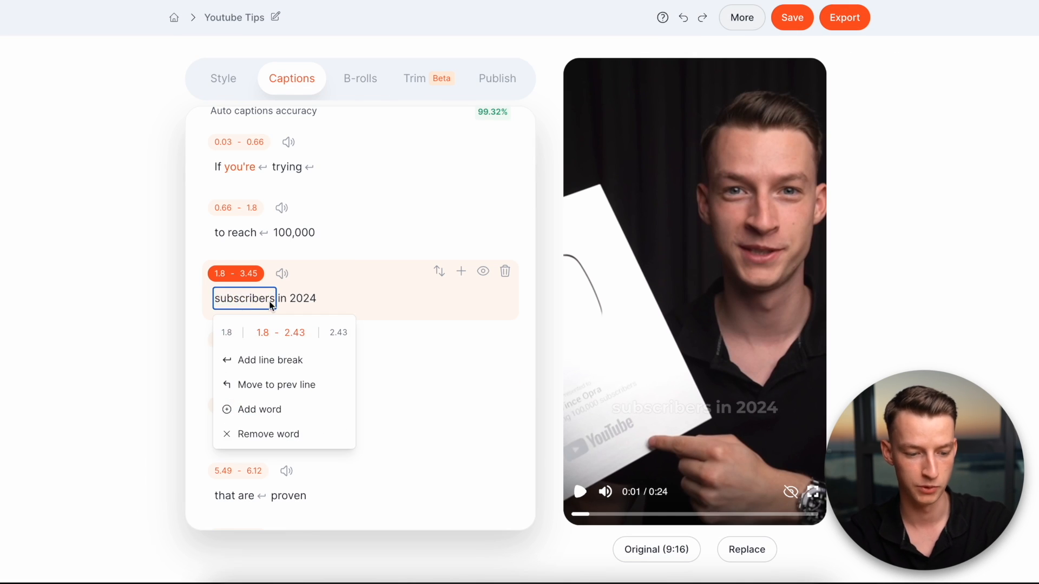
{"action": "double_click", "coordinate": [244, 299]}
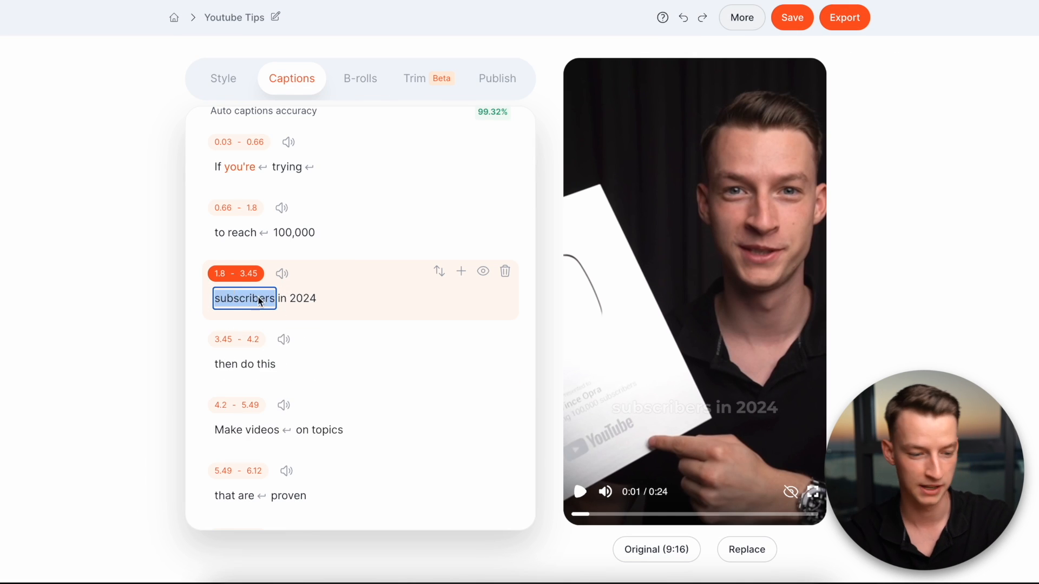
{"action": "left_click", "coordinate": [244, 298]}
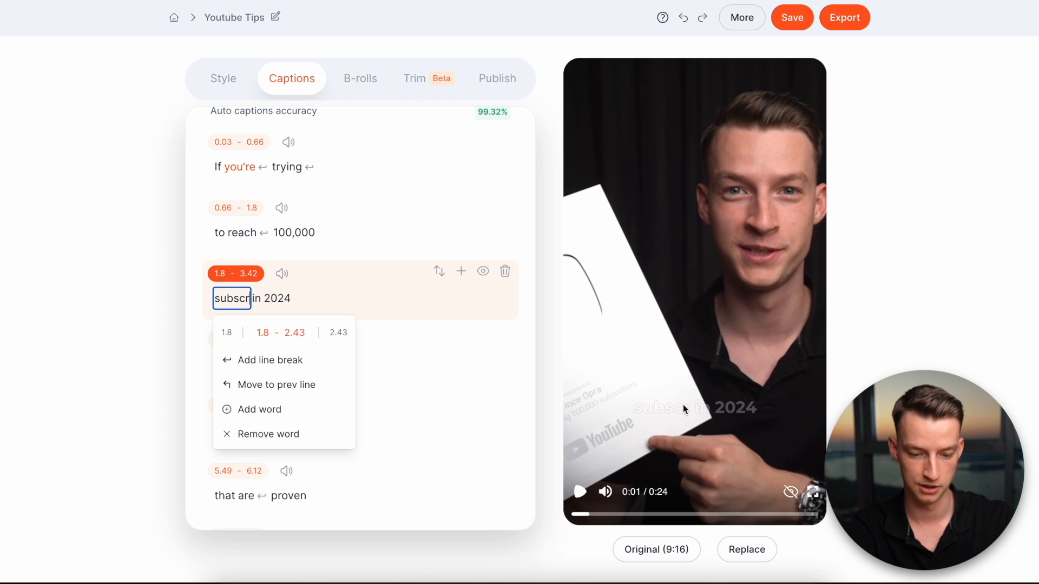
{"action": "type", "text": "sdgjsdohgj"}
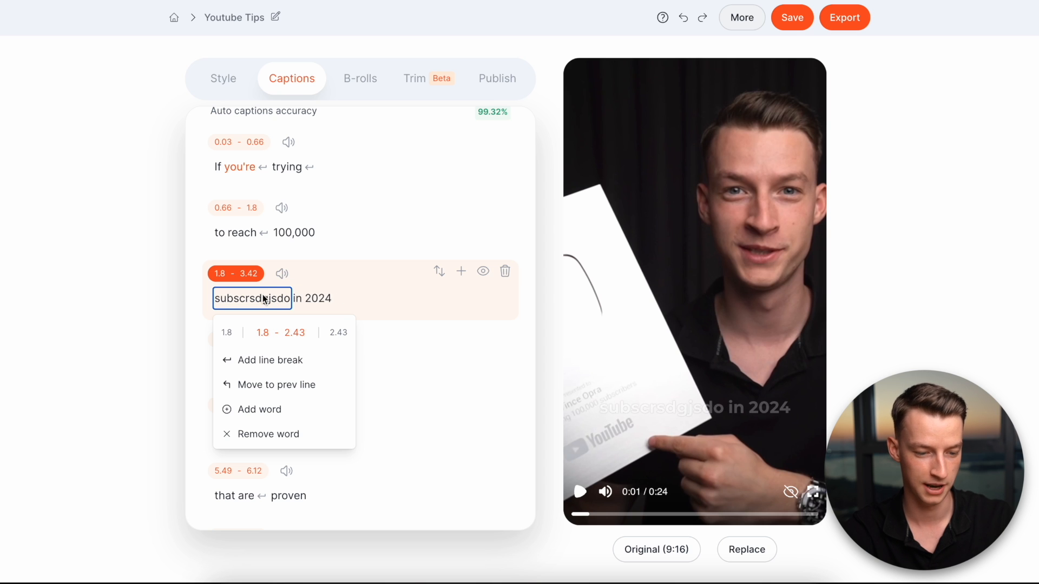
{"action": "type", "text": "subscrib"}
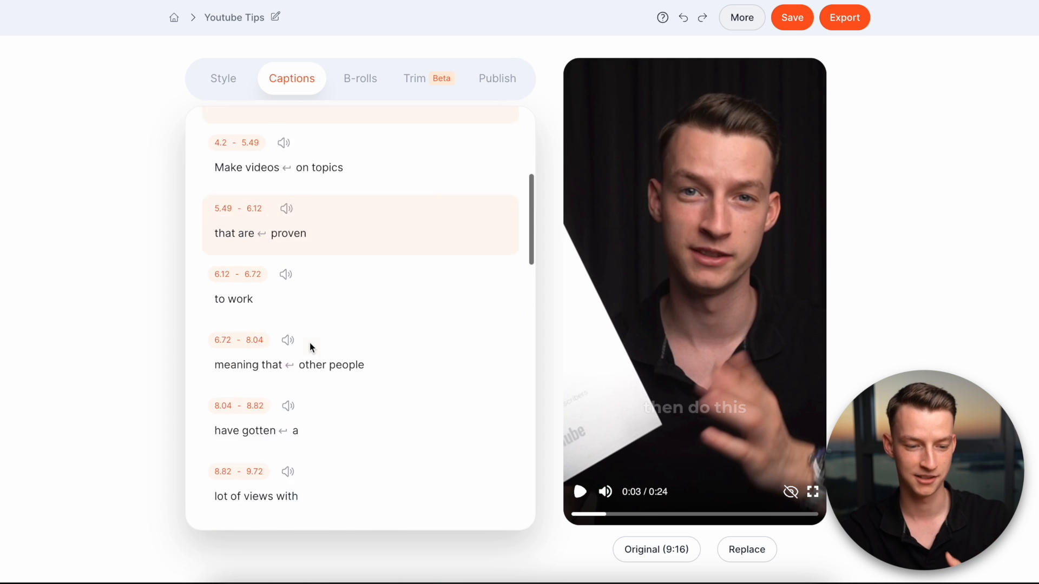
{"action": "scroll", "scroll_direction": "down", "scroll_amount": 3}
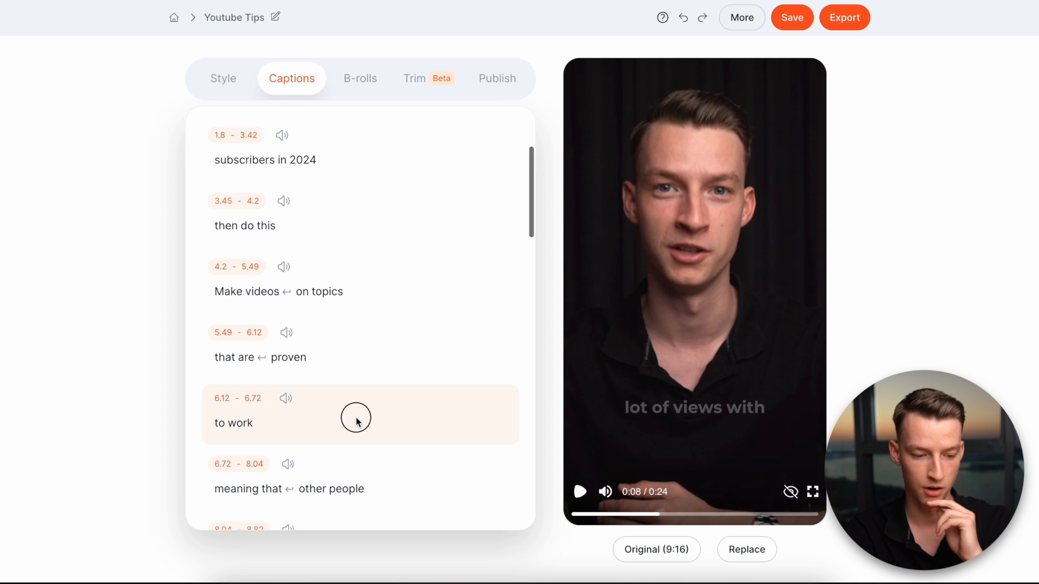
Move the word 'to' from 'to work' onto the previous caption line
{"action": "left_click", "coordinate": [241, 423]}
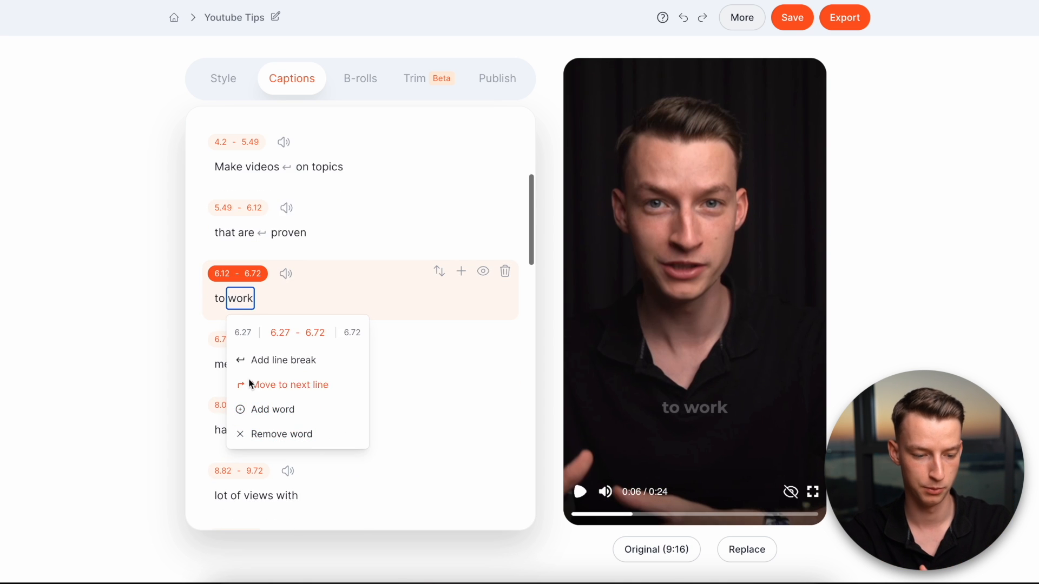
{"action": "left_click", "coordinate": [218, 299]}
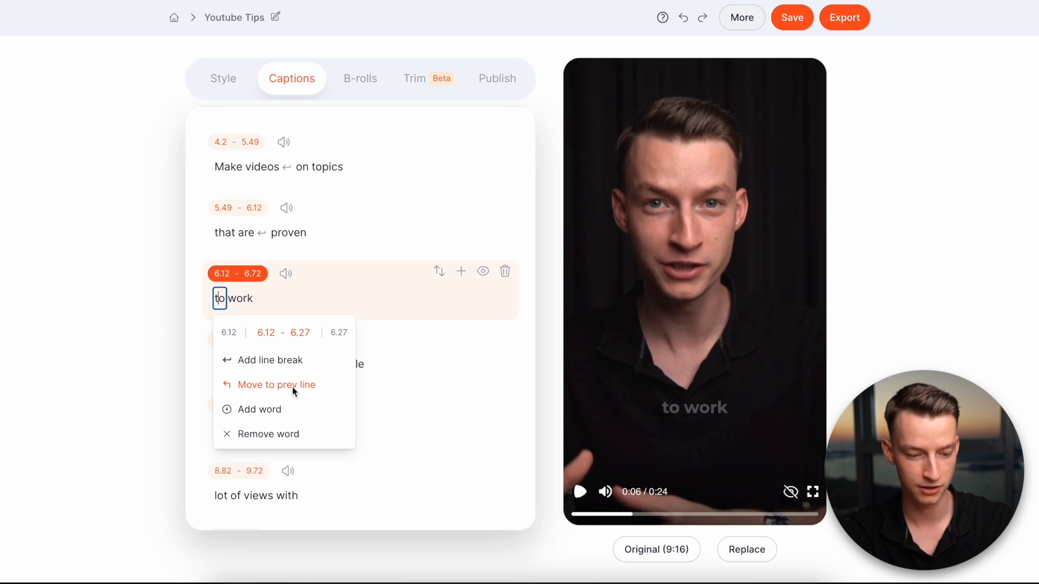
{"action": "mouse_move", "coordinate": [285, 369]}
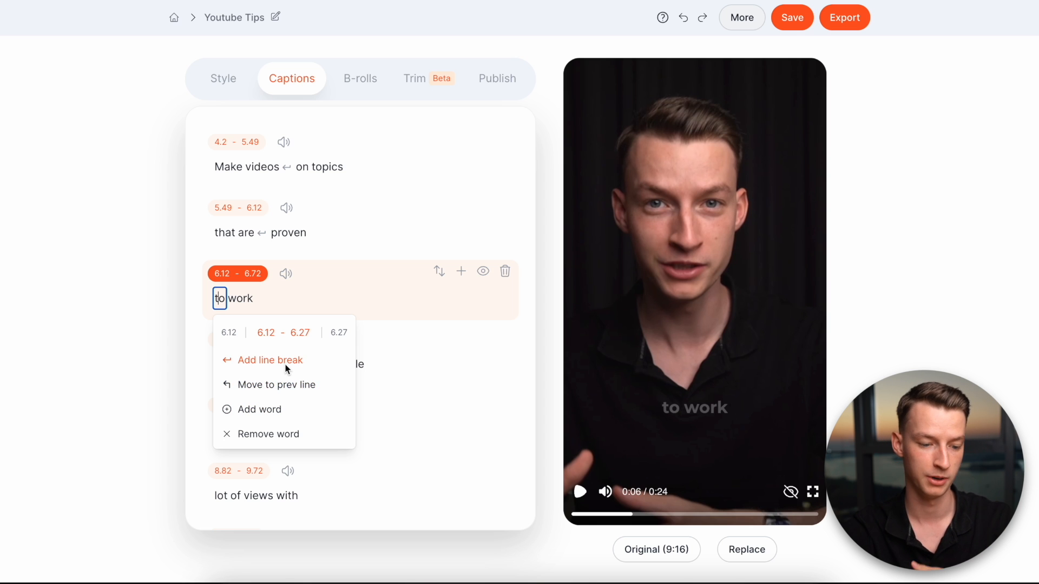
{"action": "mouse_move", "coordinate": [291, 395]}
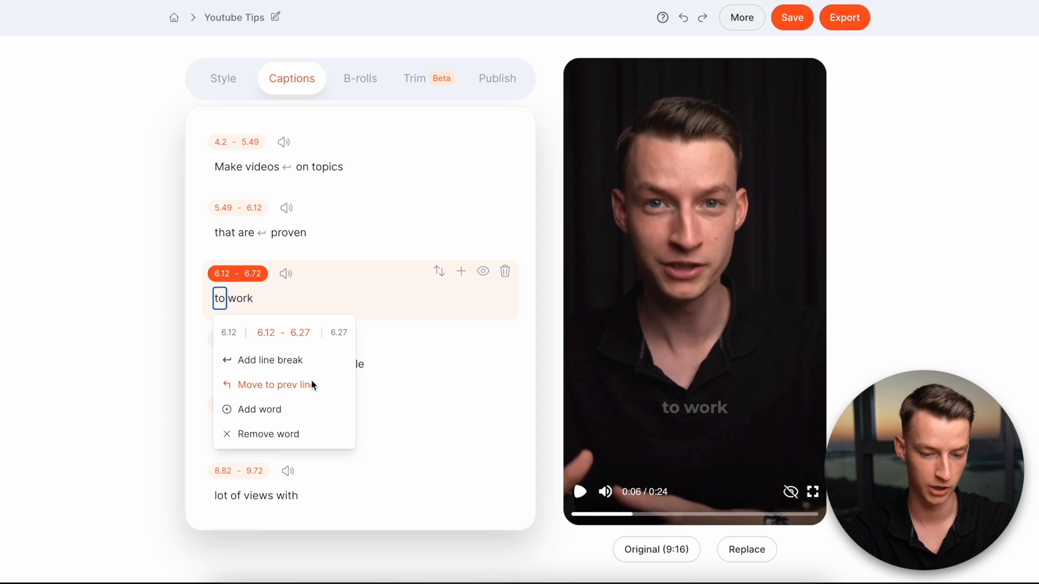
{"action": "mouse_move", "coordinate": [305, 387]}
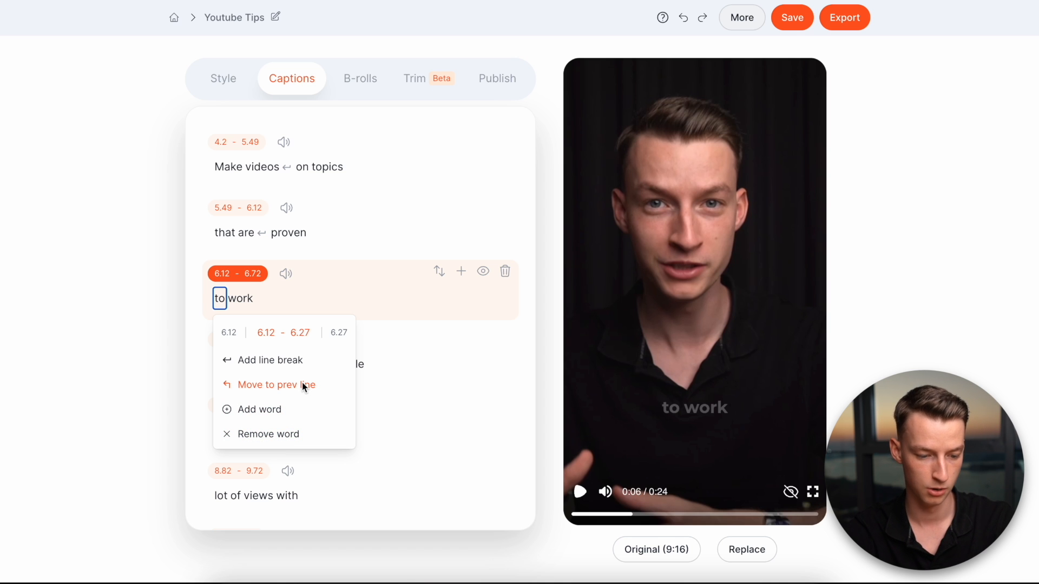
{"action": "left_click", "coordinate": [276, 385]}
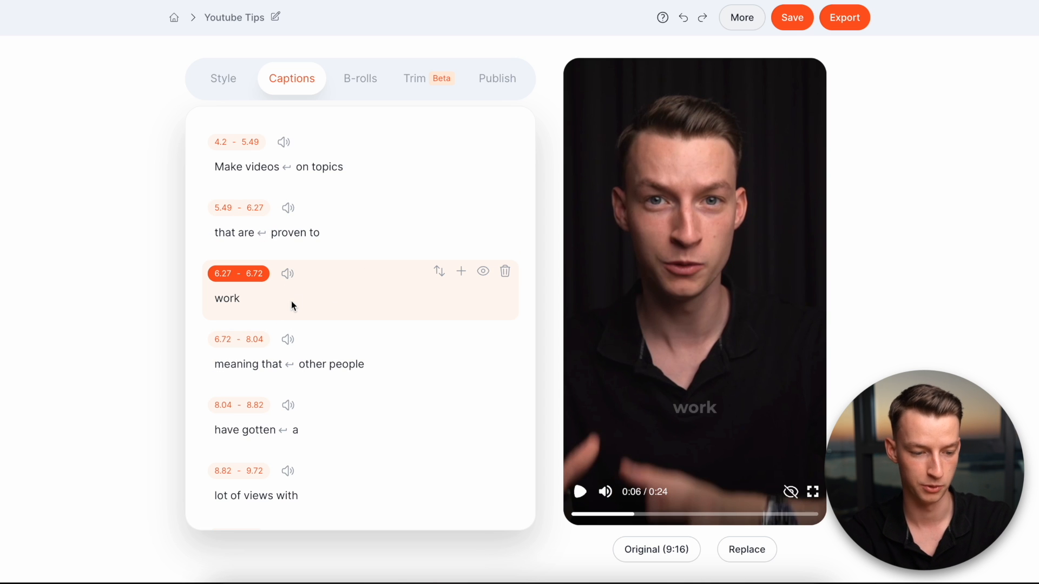
Scrub the preview to check the captions, then show the B-rolls section
{"action": "scroll", "scroll_direction": "down", "scroll_amount": 3}
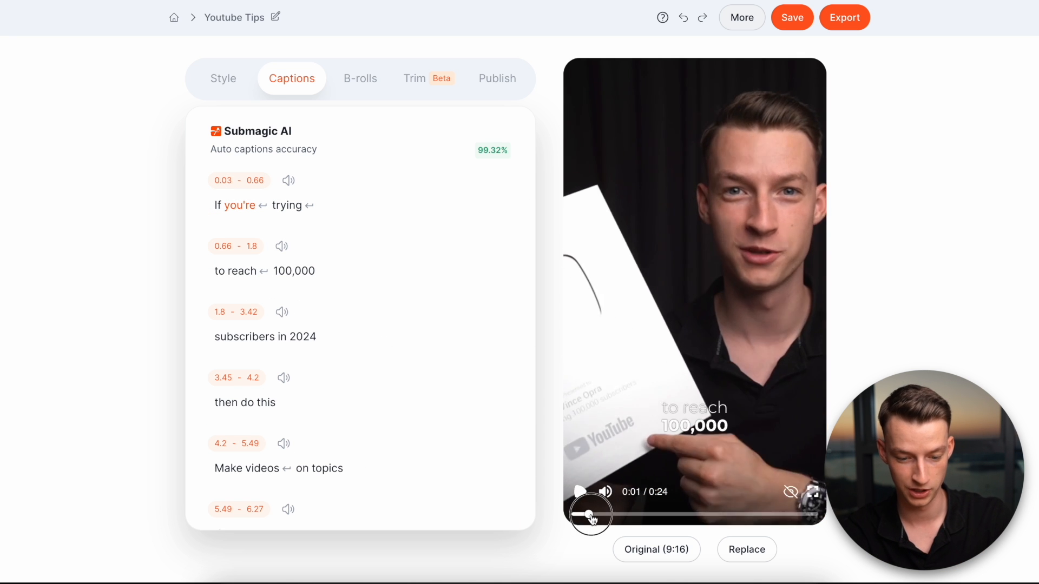
{"action": "left_click_drag", "start_coordinate": [588, 516], "coordinate": [709, 516]}
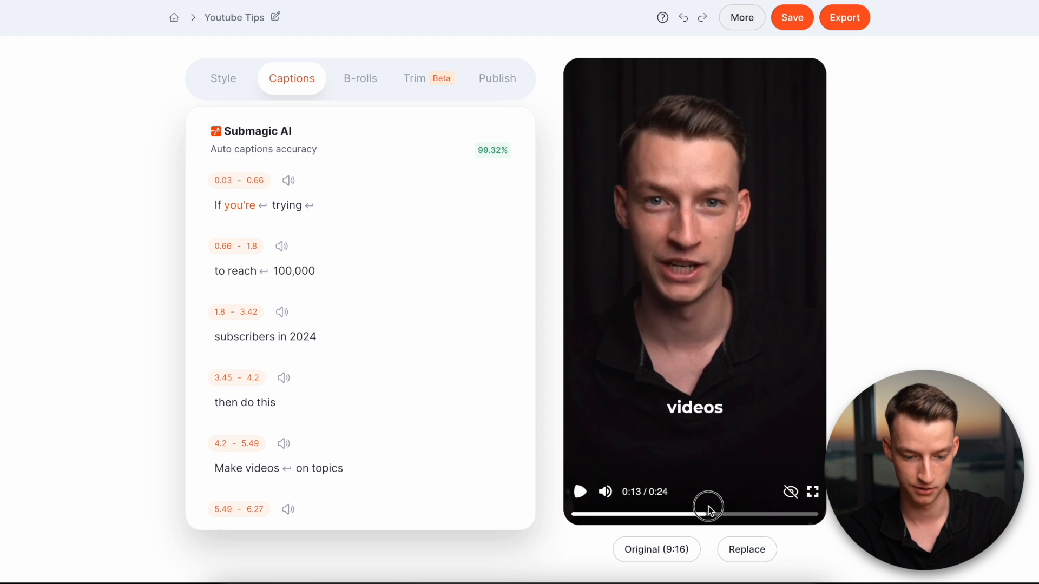
{"action": "left_click_drag", "start_coordinate": [707, 514], "coordinate": [803, 514]}
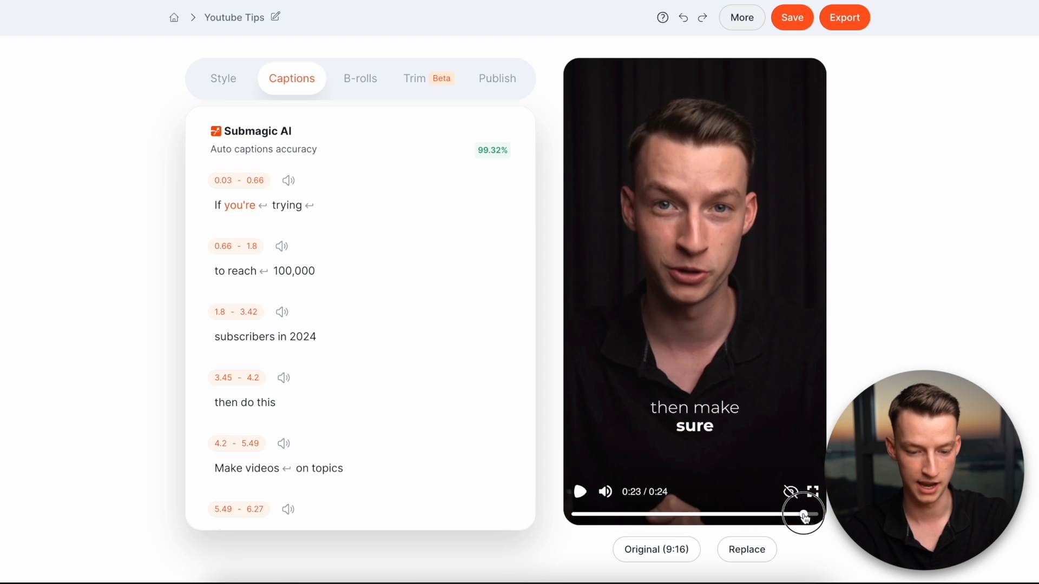
{"action": "left_click_drag", "start_coordinate": [804, 515], "coordinate": [734, 516]}
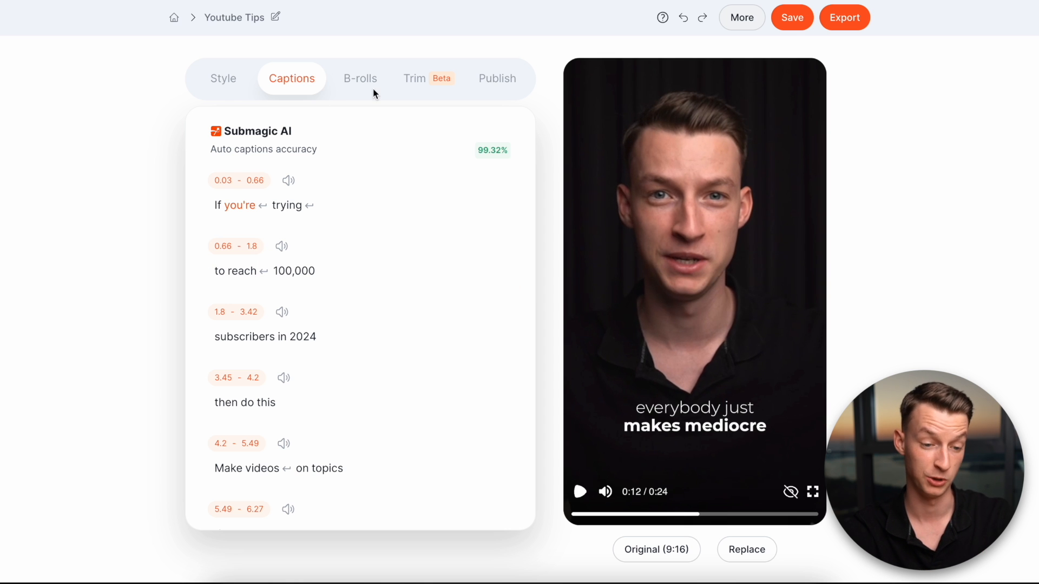
{"action": "left_click", "coordinate": [360, 79]}
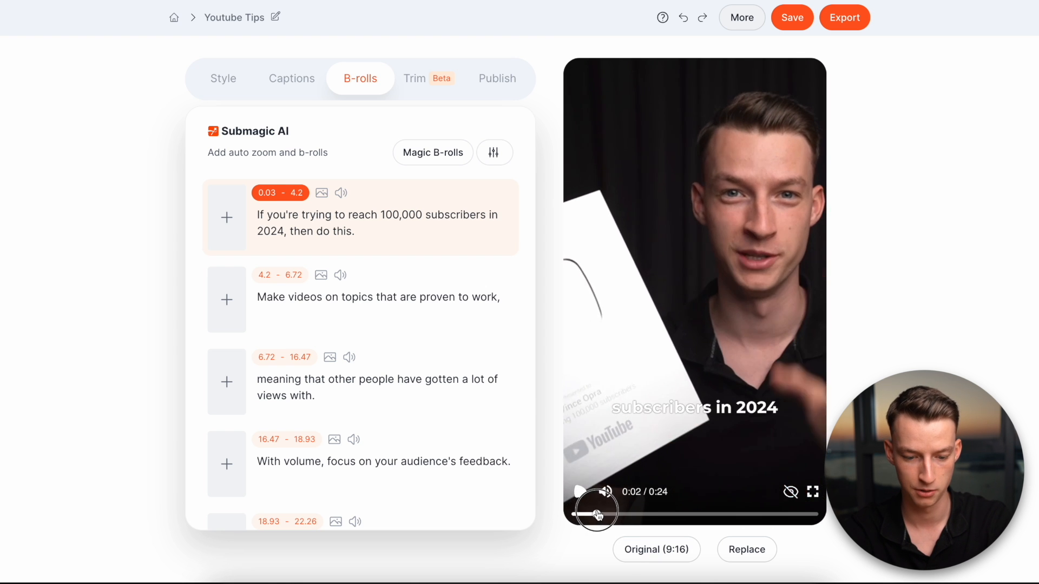
Add a b-roll to the 'Make videos on topics' line and open the stock video library
{"action": "left_click_drag", "start_coordinate": [593, 514], "coordinate": [626, 513]}
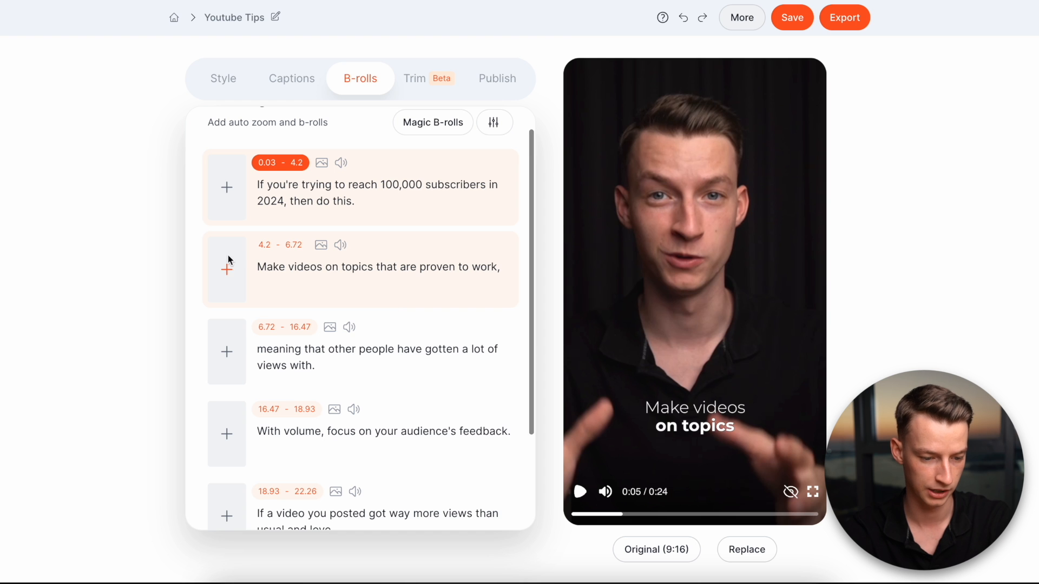
{"action": "left_click", "coordinate": [226, 270]}
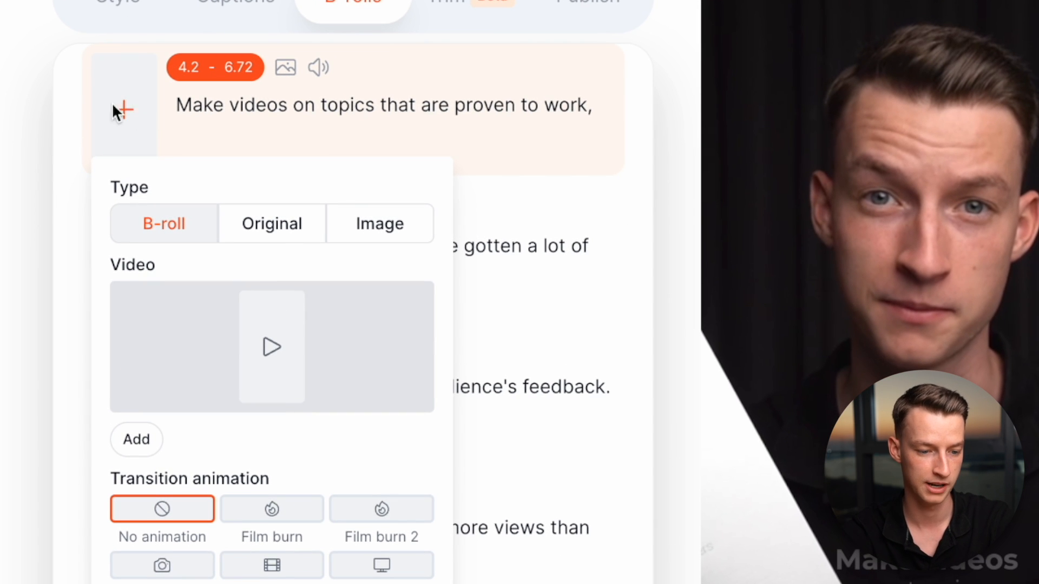
{"action": "mouse_move", "coordinate": [361, 206]}
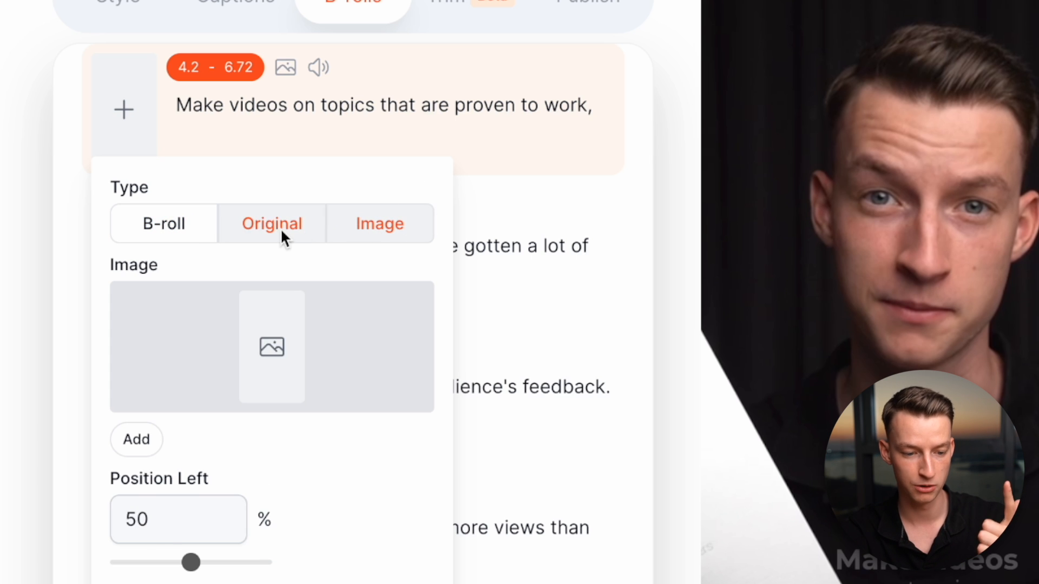
{"action": "left_click", "coordinate": [271, 223]}
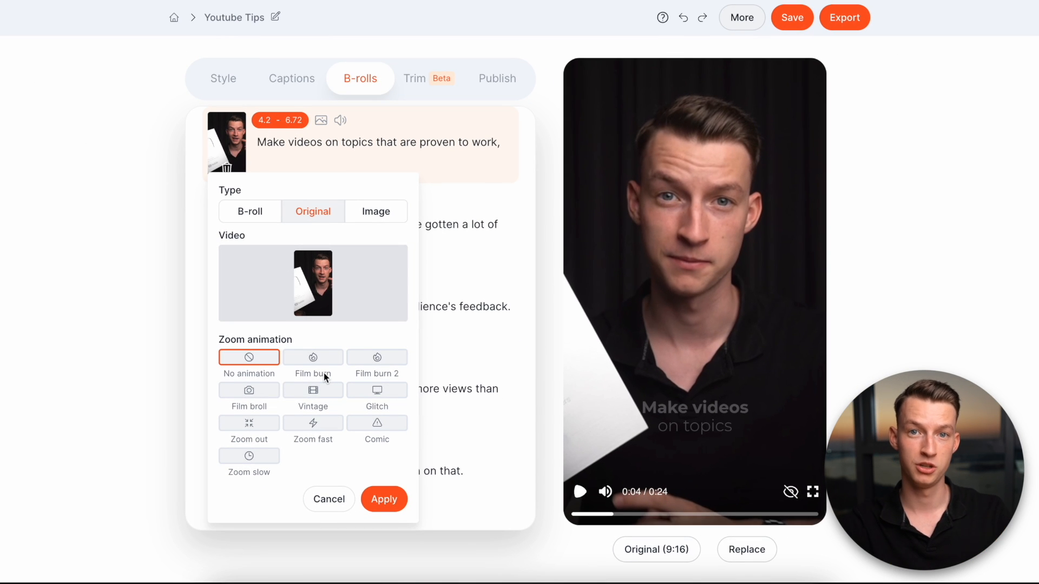
{"action": "left_click", "coordinate": [249, 211]}
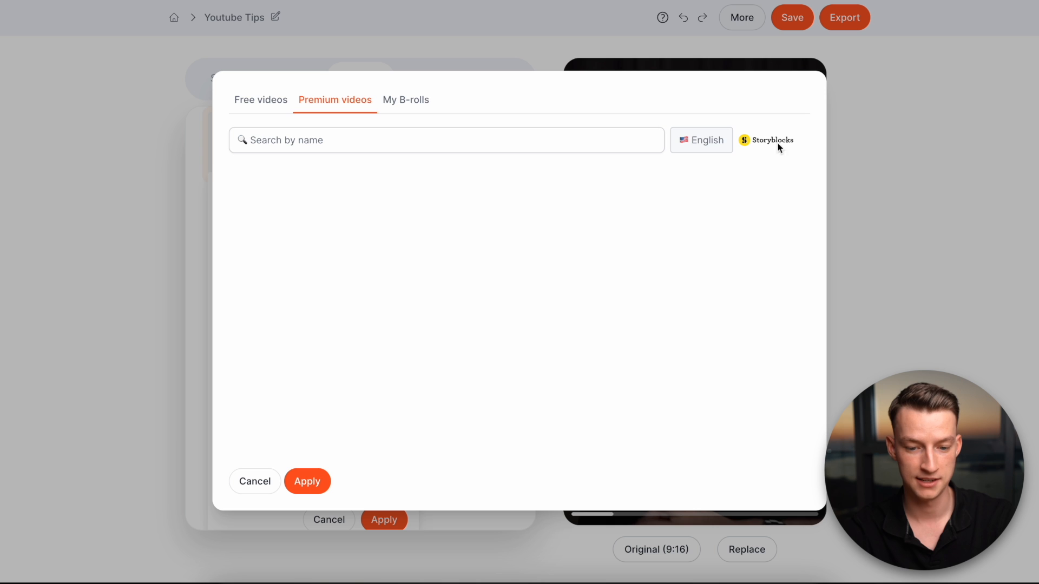
{"action": "mouse_move", "coordinate": [637, 146]}
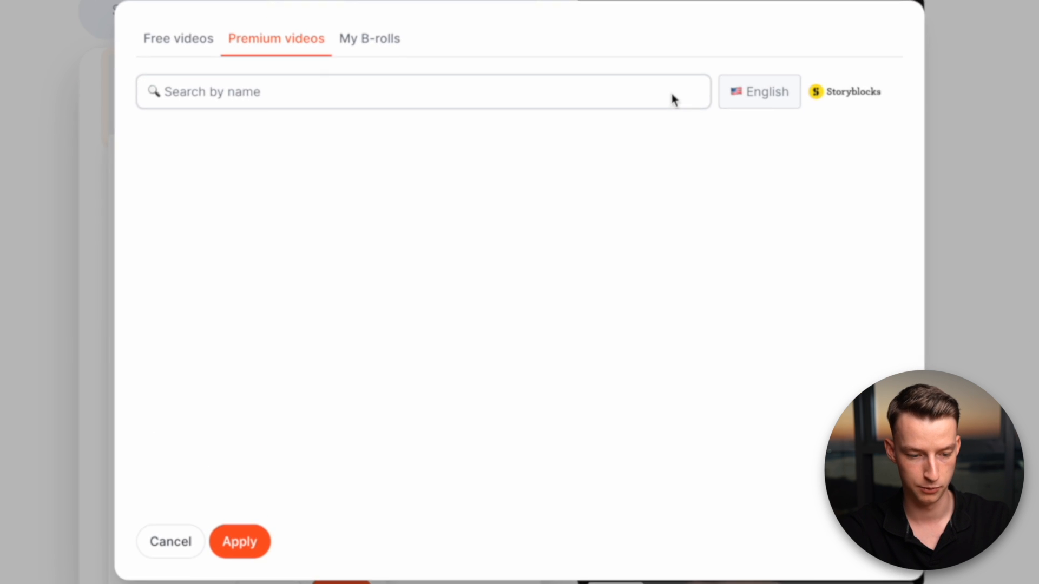
Search 'magnifying glass' and apply the close-up magnifier clip as the b-roll
{"action": "type", "text": "magnifying glass"}
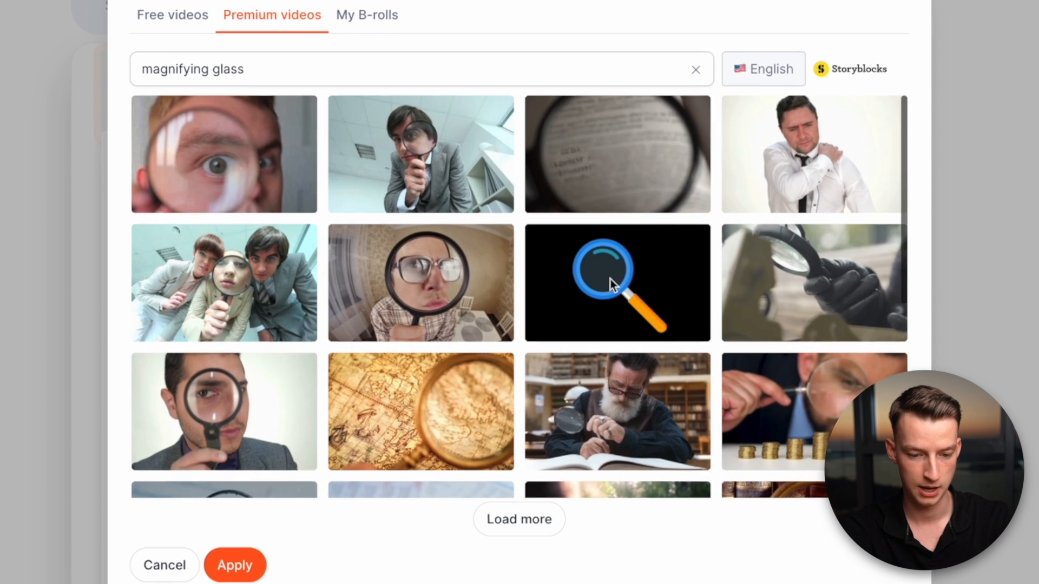
{"action": "left_click", "coordinate": [617, 154]}
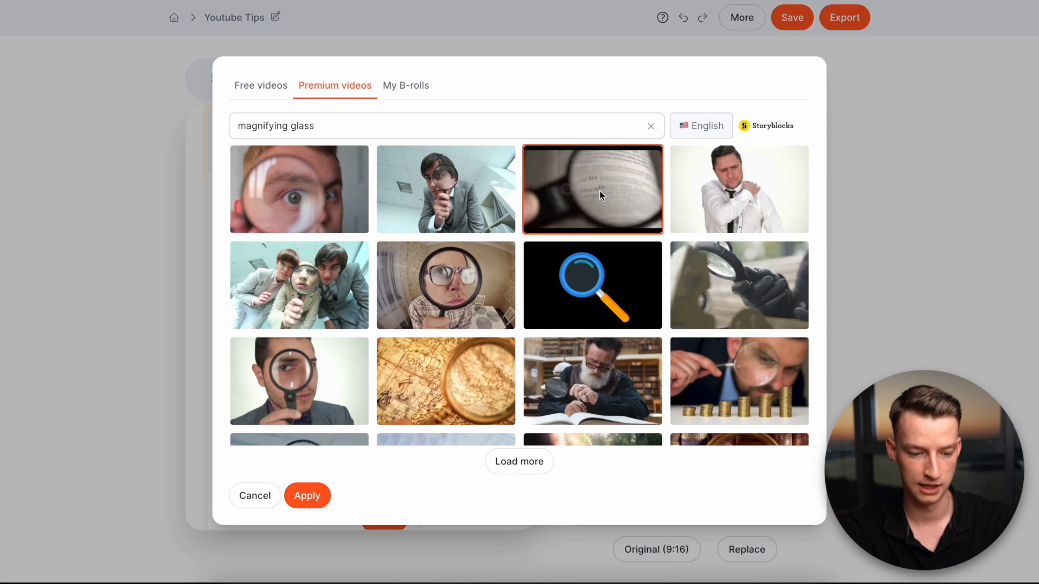
{"action": "left_click", "coordinate": [307, 496]}
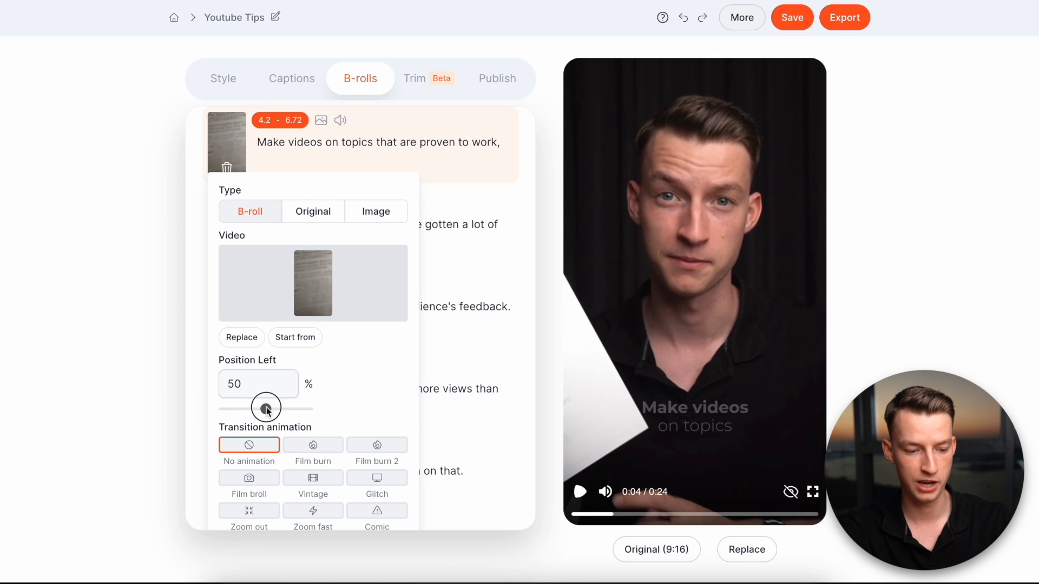
Set the magnifying-glass b-roll's Position Left to 24%
{"action": "left_click_drag", "start_coordinate": [266, 408], "coordinate": [242, 407]}
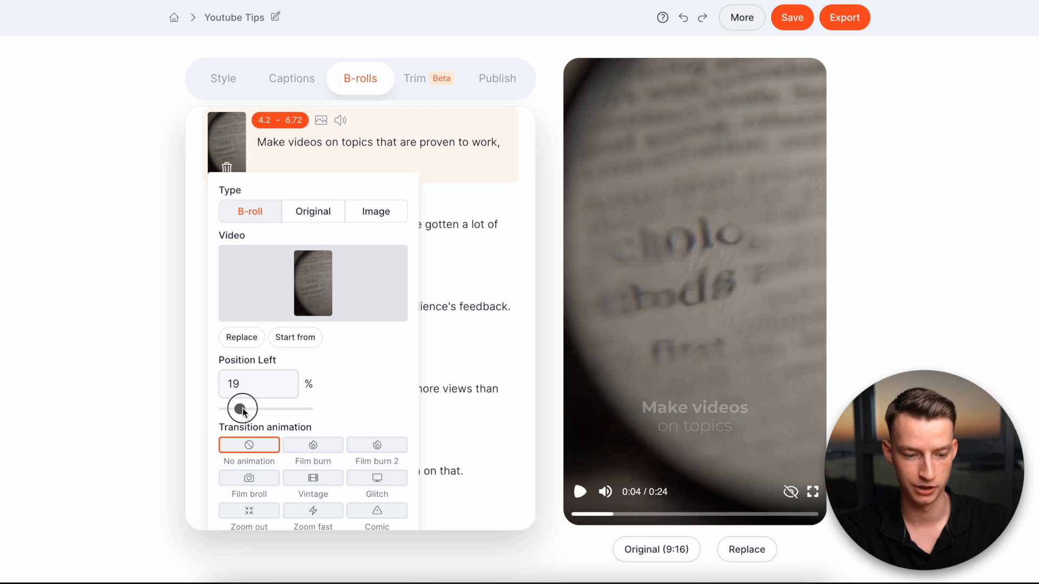
{"action": "left_click_drag", "start_coordinate": [241, 408], "coordinate": [247, 408]}
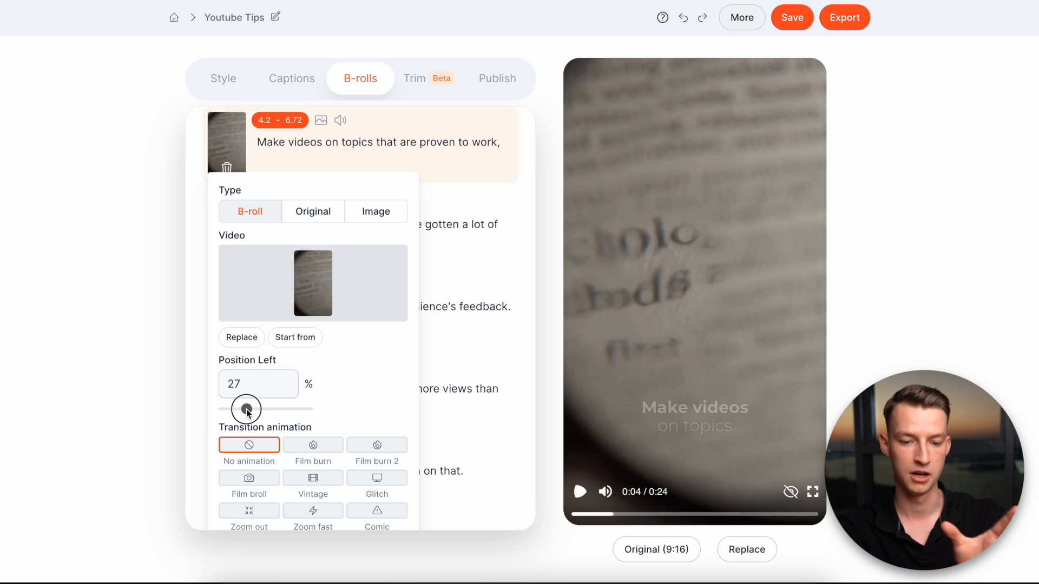
{"action": "left_click_drag", "start_coordinate": [246, 409], "coordinate": [243, 409]}
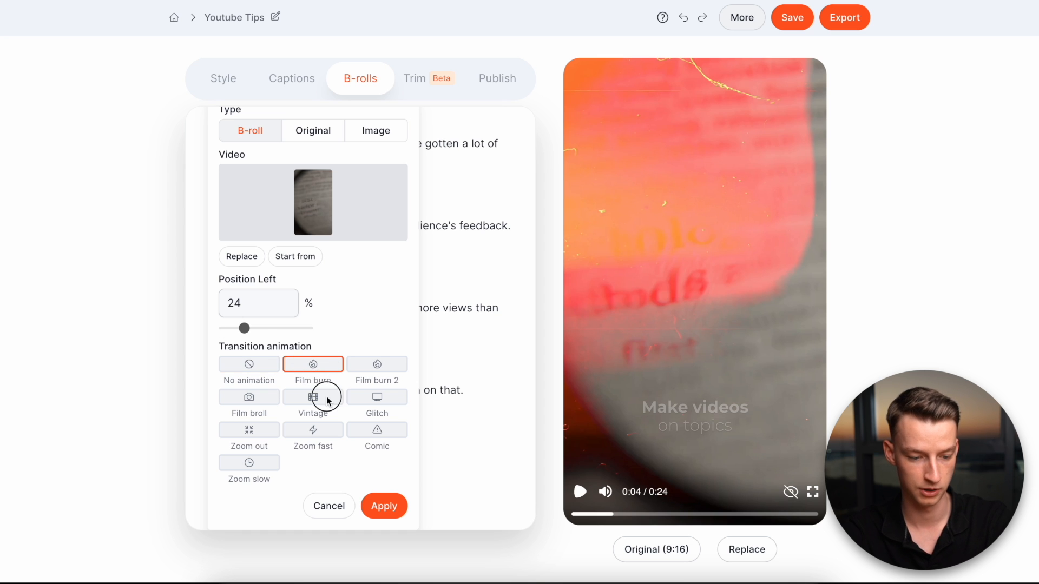
{"action": "mouse_move", "coordinate": [322, 367]}
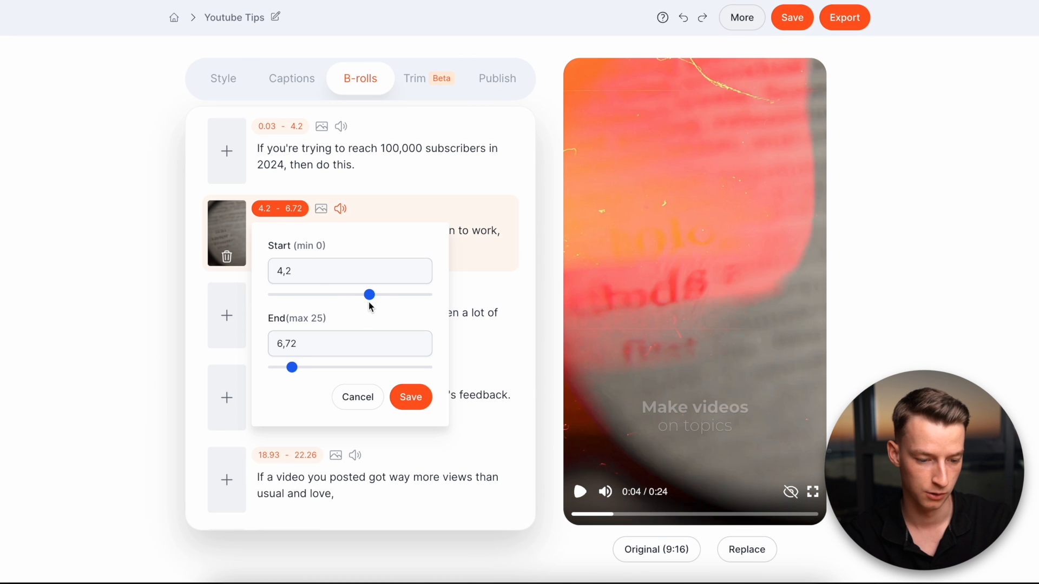
Save the b-roll timing as starting at 4 s and ending at 5.87 s
{"action": "left_click_drag", "start_coordinate": [369, 294], "coordinate": [364, 295]}
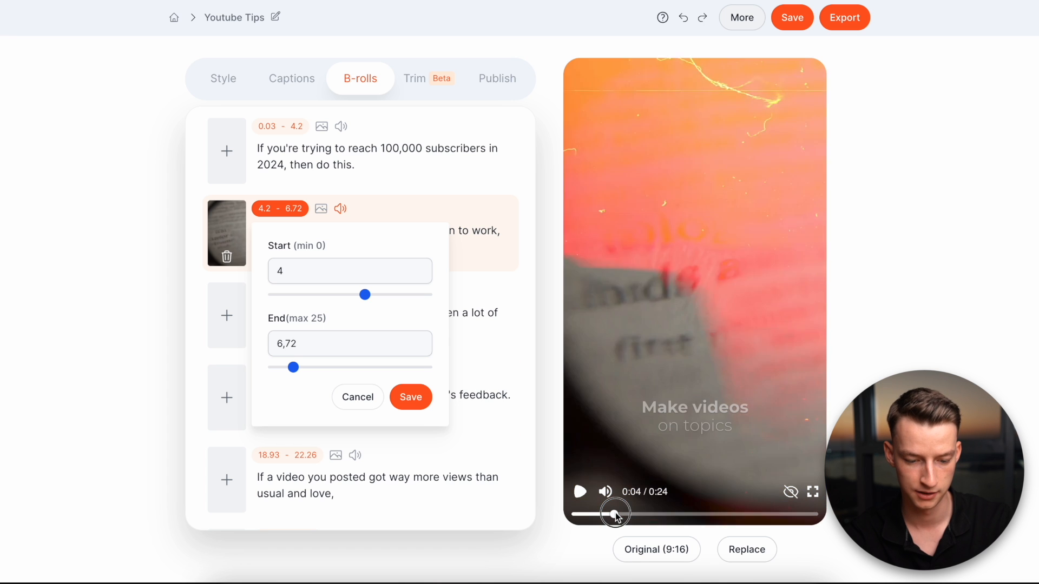
{"action": "left_click_drag", "start_coordinate": [614, 514], "coordinate": [630, 514]}
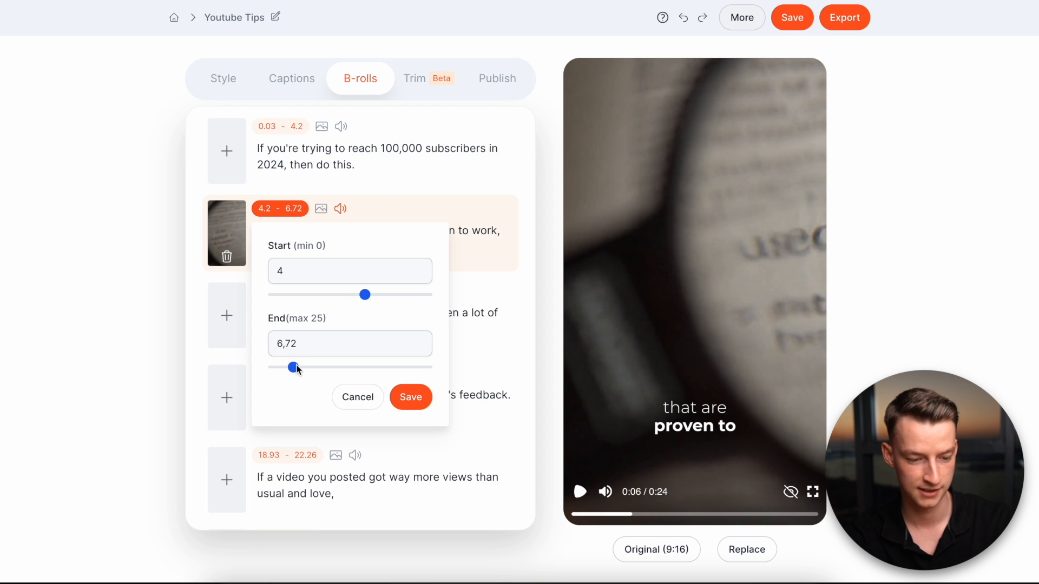
{"action": "left_click_drag", "start_coordinate": [295, 368], "coordinate": [286, 366]}
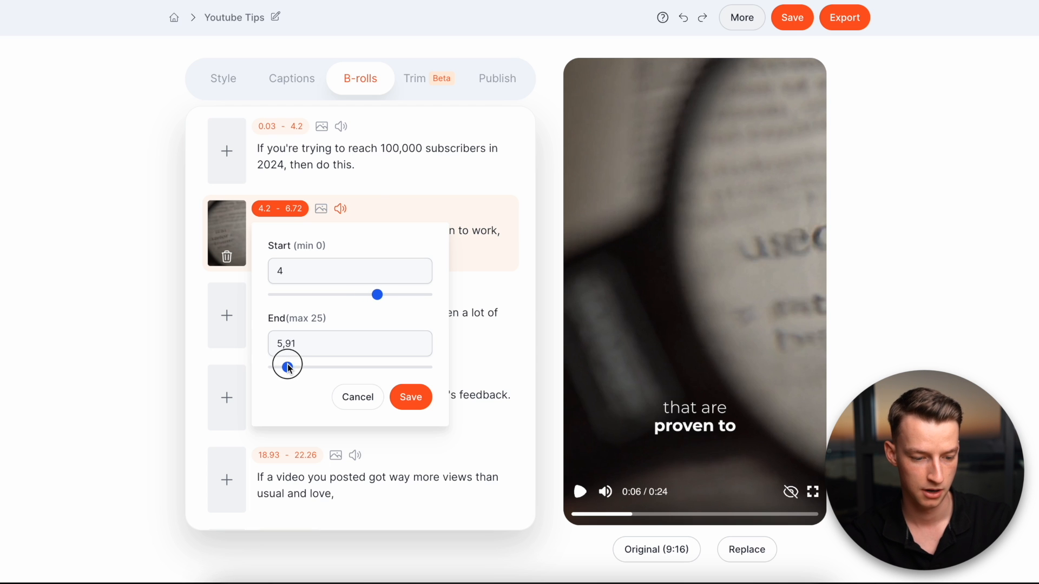
{"action": "left_click_drag", "start_coordinate": [288, 366], "coordinate": [286, 366]}
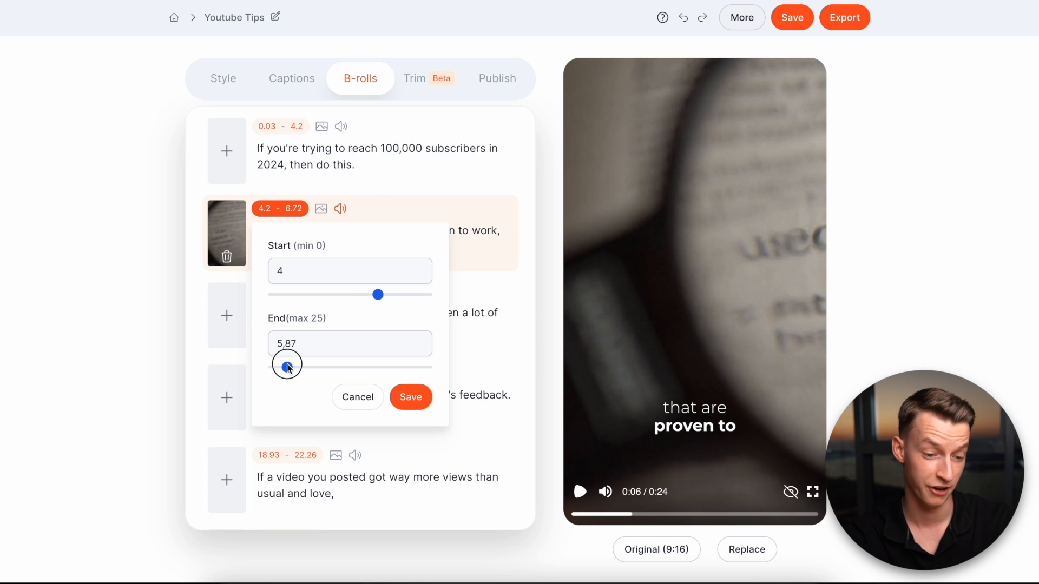
{"action": "left_click", "coordinate": [410, 397]}
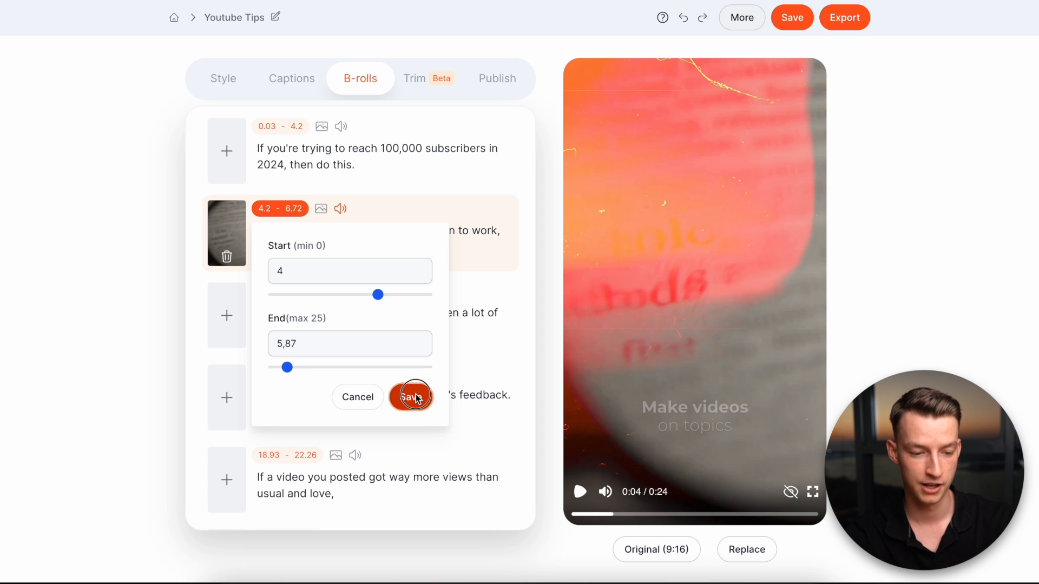
Play and pause the preview to review the timed b-roll
{"action": "left_click", "coordinate": [411, 397]}
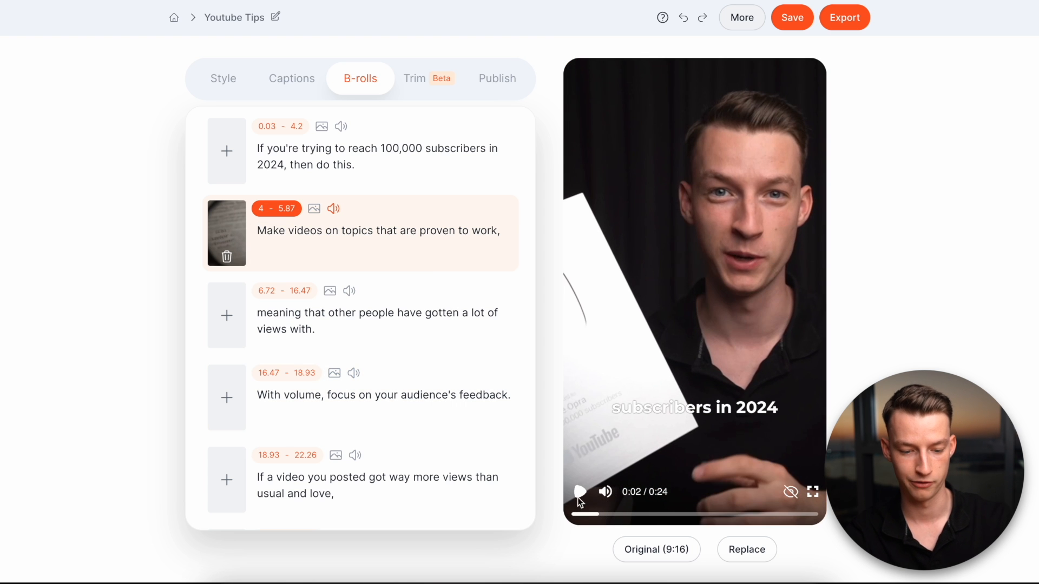
{"action": "left_click", "coordinate": [581, 492]}
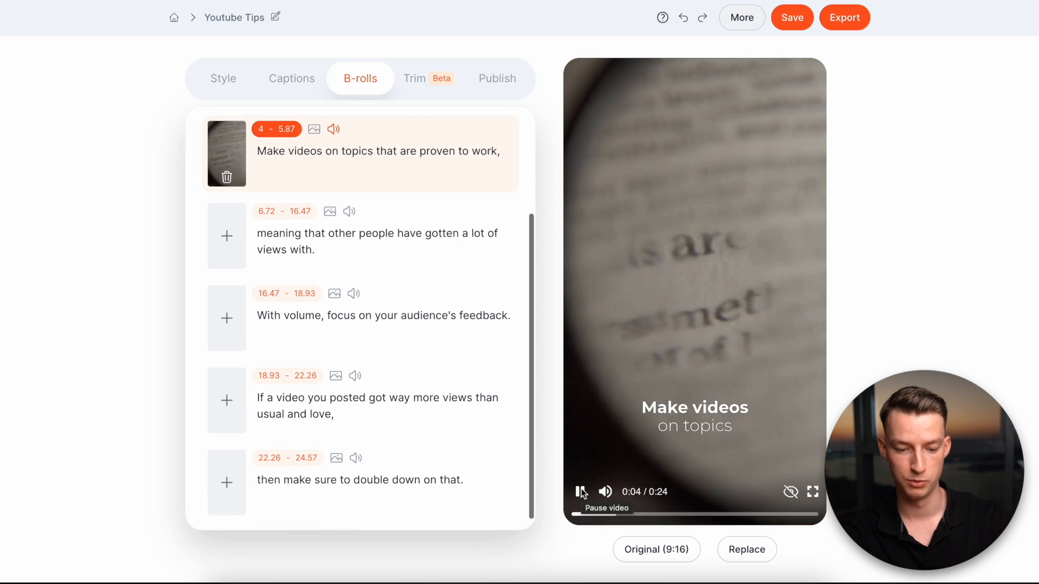
{"action": "left_click", "coordinate": [581, 491]}
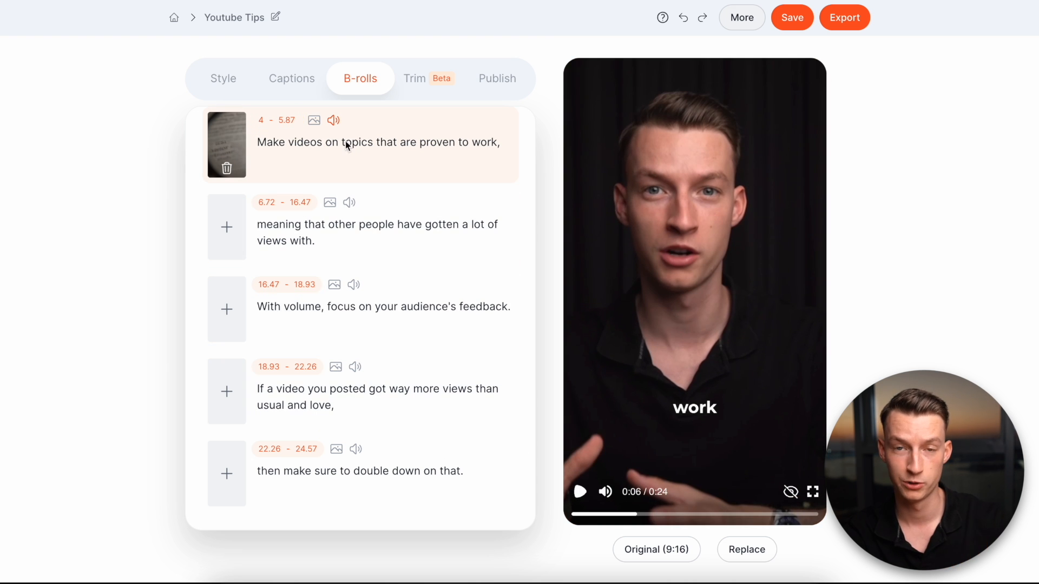
{"action": "mouse_move", "coordinate": [341, 126]}
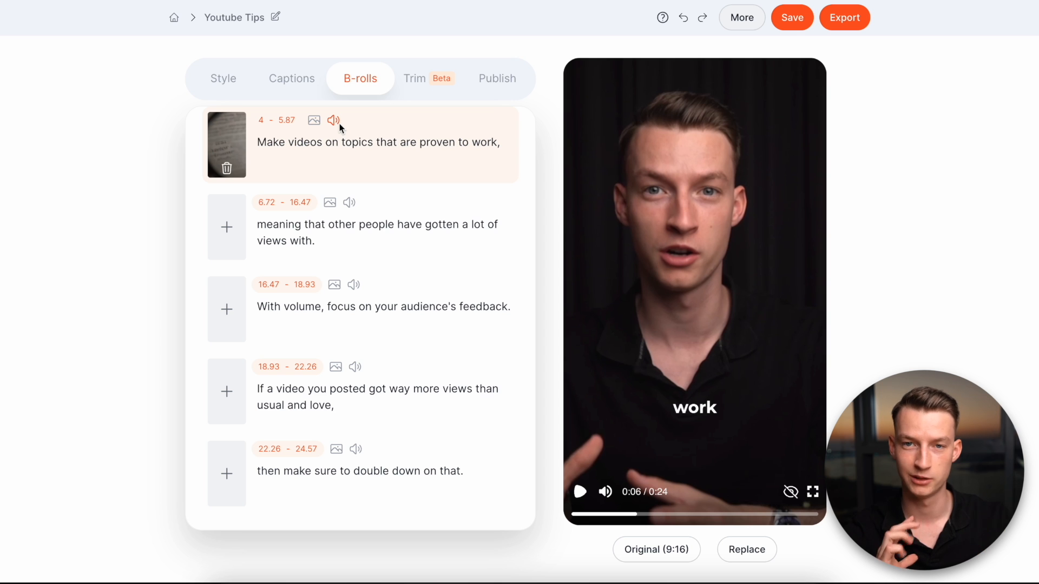
{"action": "mouse_move", "coordinate": [333, 120]}
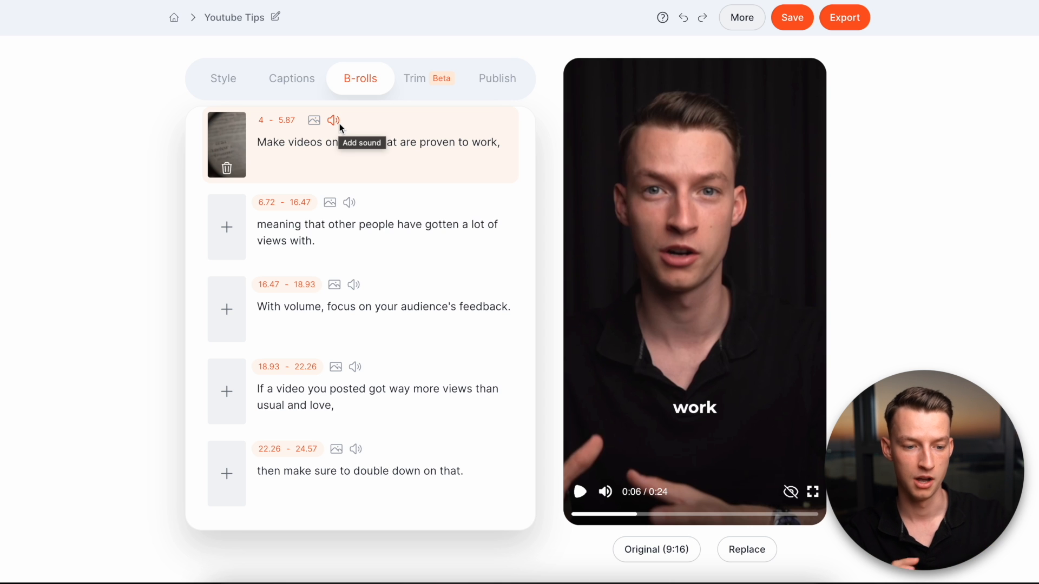
Lower the Whoosh Fire sound effect volume on the magnifying-glass b-roll
{"action": "left_click", "coordinate": [333, 120]}
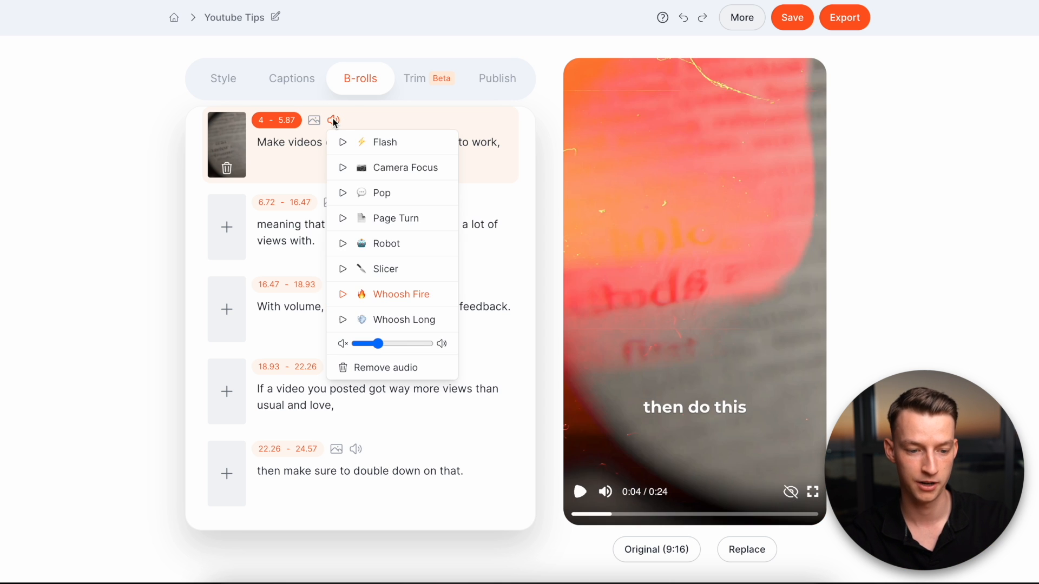
{"action": "left_click_drag", "start_coordinate": [380, 343], "coordinate": [406, 344]}
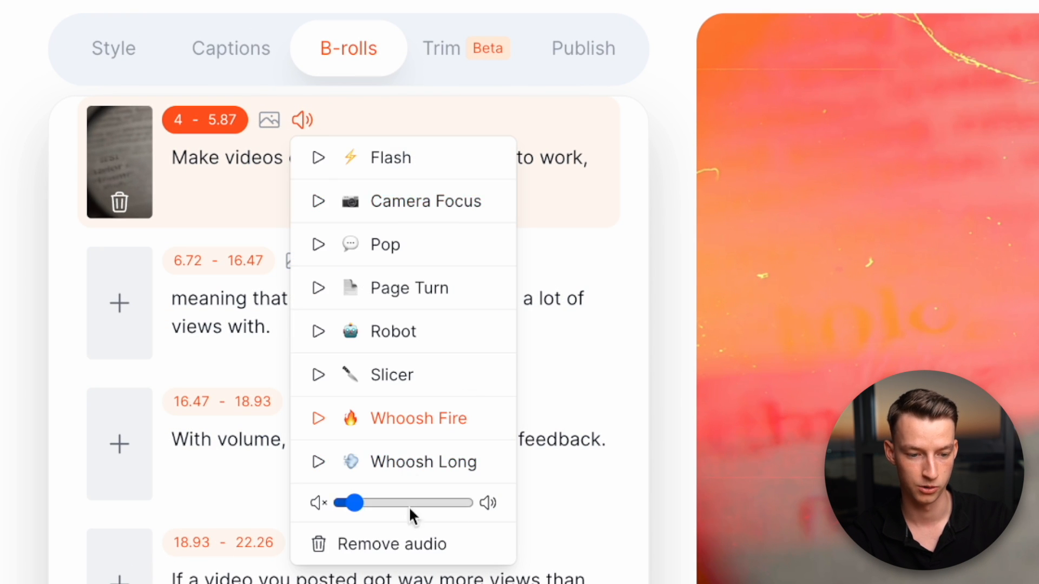
{"action": "left_click", "coordinate": [318, 418]}
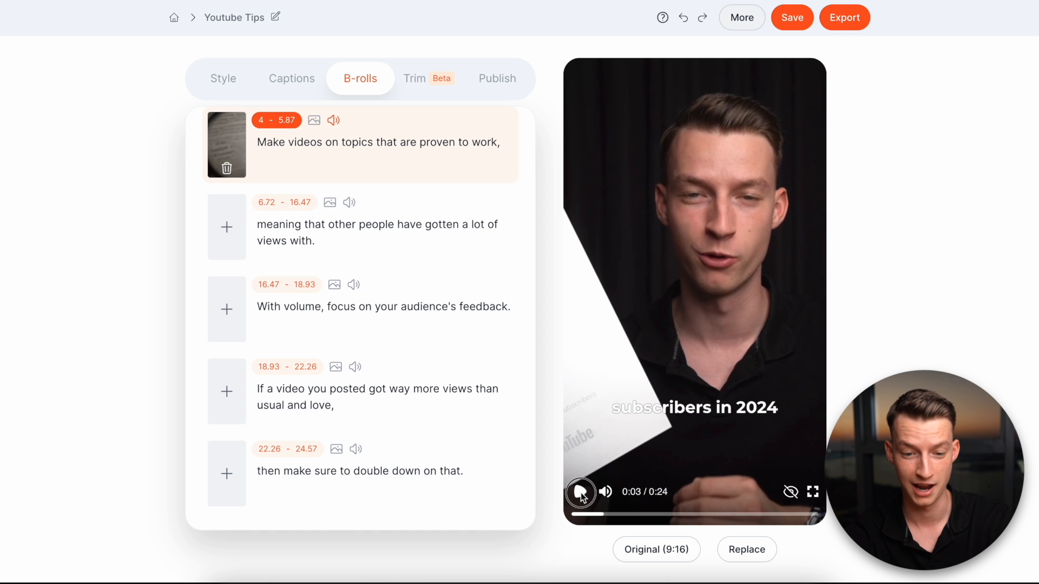
Pause the preview and show the Trim section's full transcript
{"action": "left_click", "coordinate": [582, 491]}
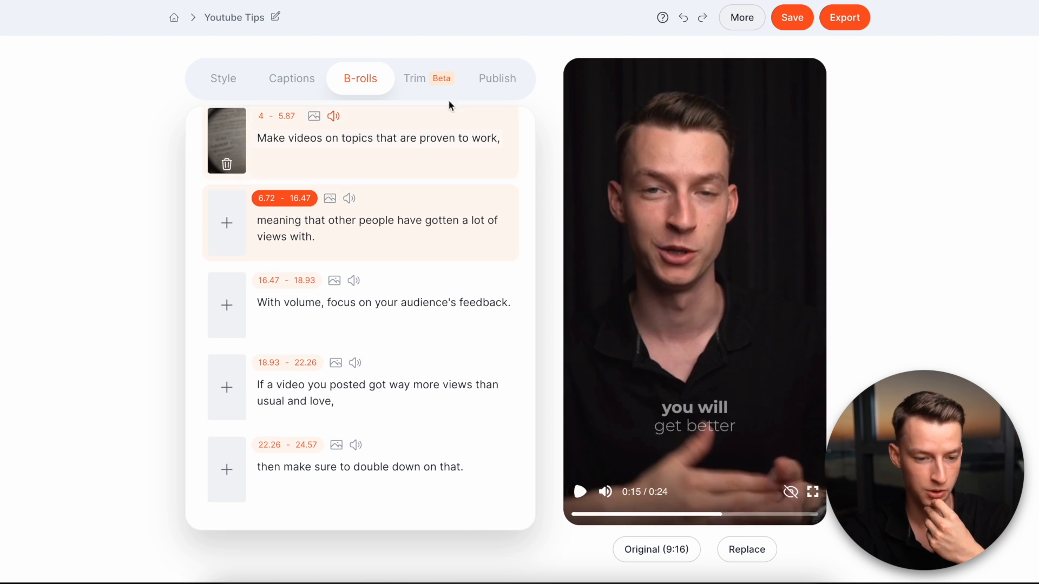
{"action": "left_click", "coordinate": [414, 78]}
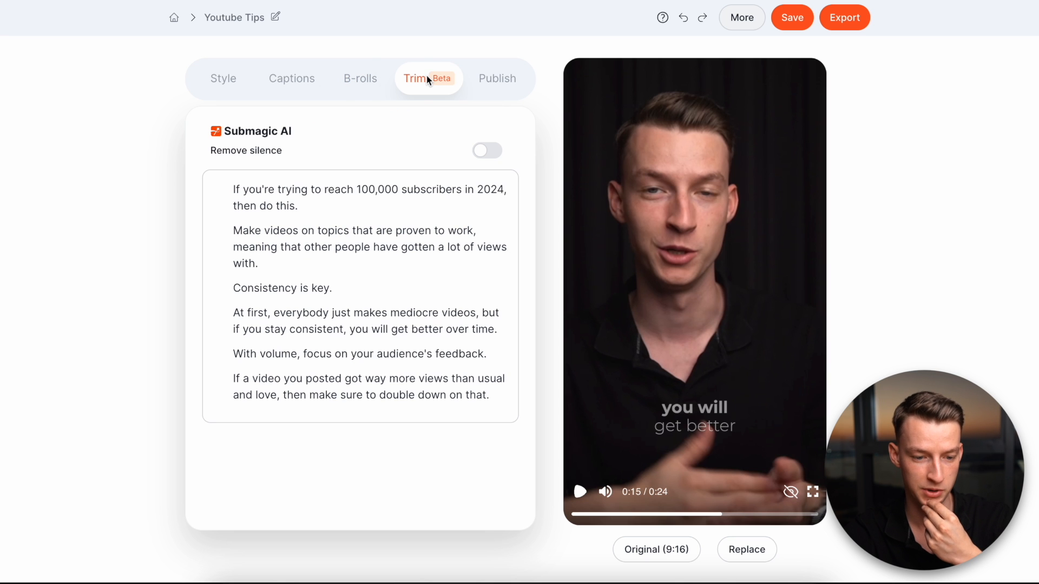
{"action": "mouse_move", "coordinate": [369, 293]}
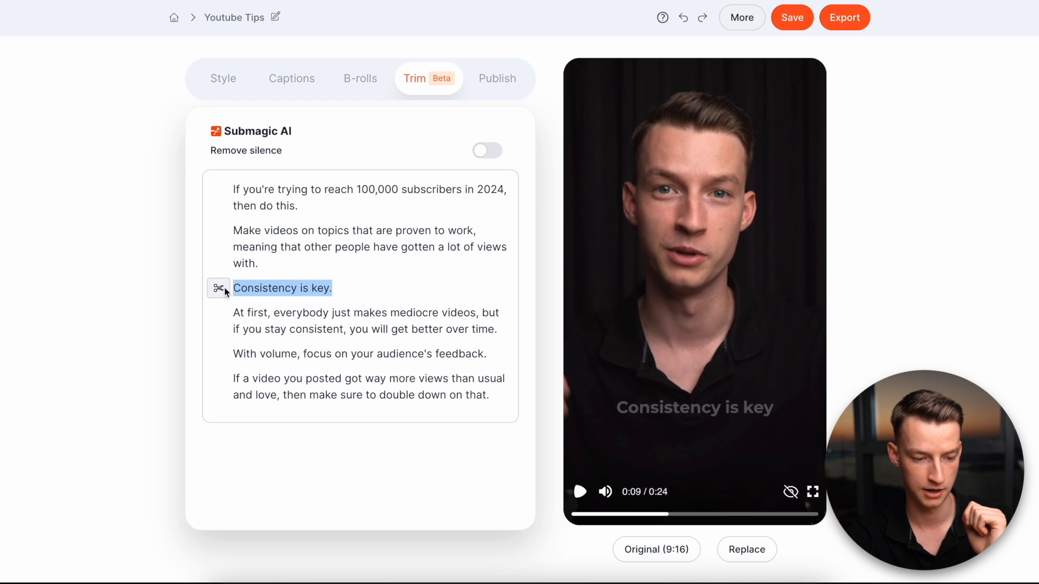
Strike out 'Consistency is key.' so the Youtube Tips short runs 0:23
{"action": "left_click", "coordinate": [218, 288]}
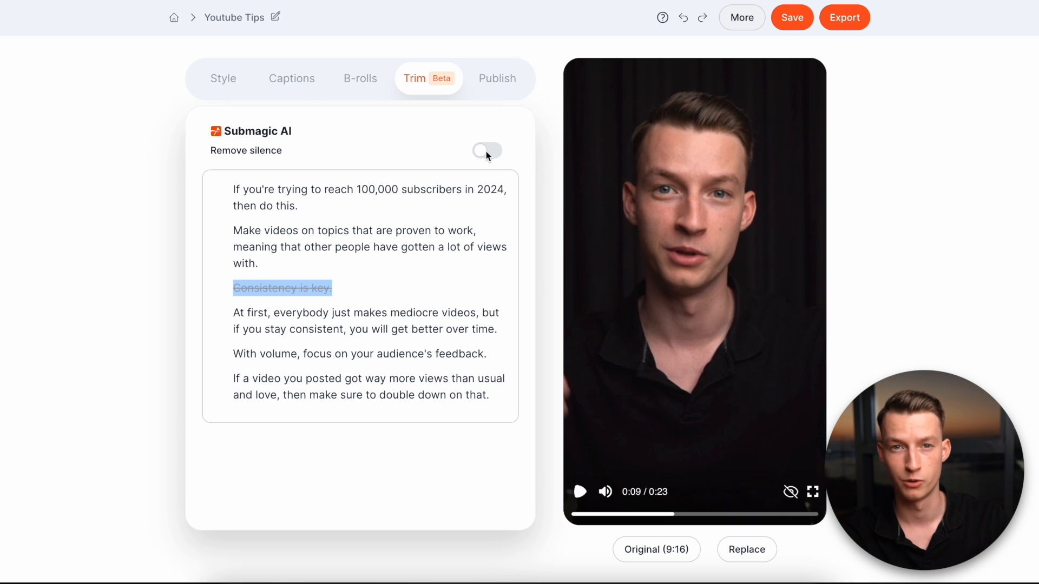
{"action": "left_click", "coordinate": [497, 79]}
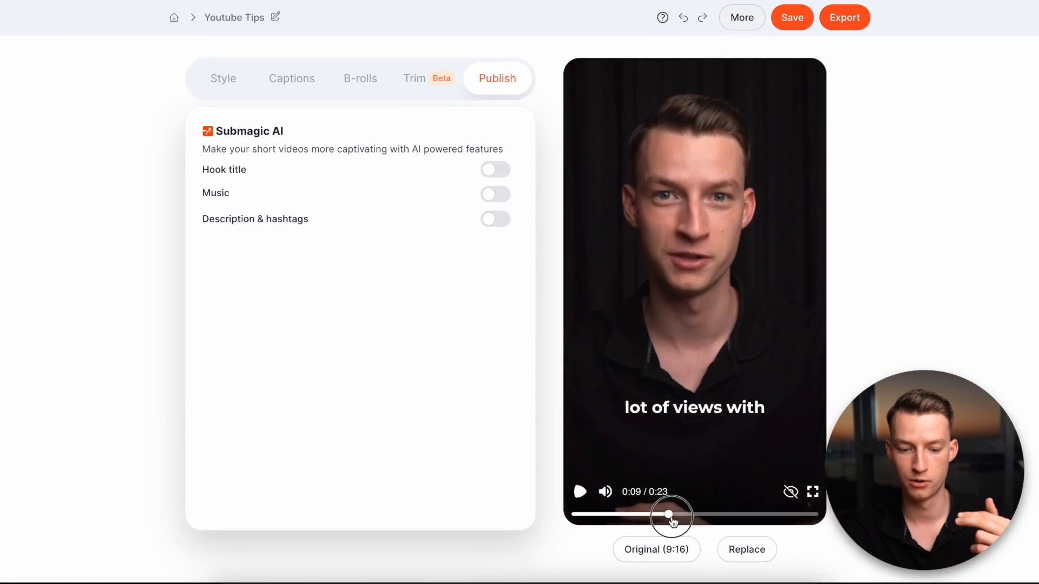
Add the Joyful Ride premium track as background music at 12% volume
{"action": "left_click_drag", "start_coordinate": [671, 516], "coordinate": [691, 516]}
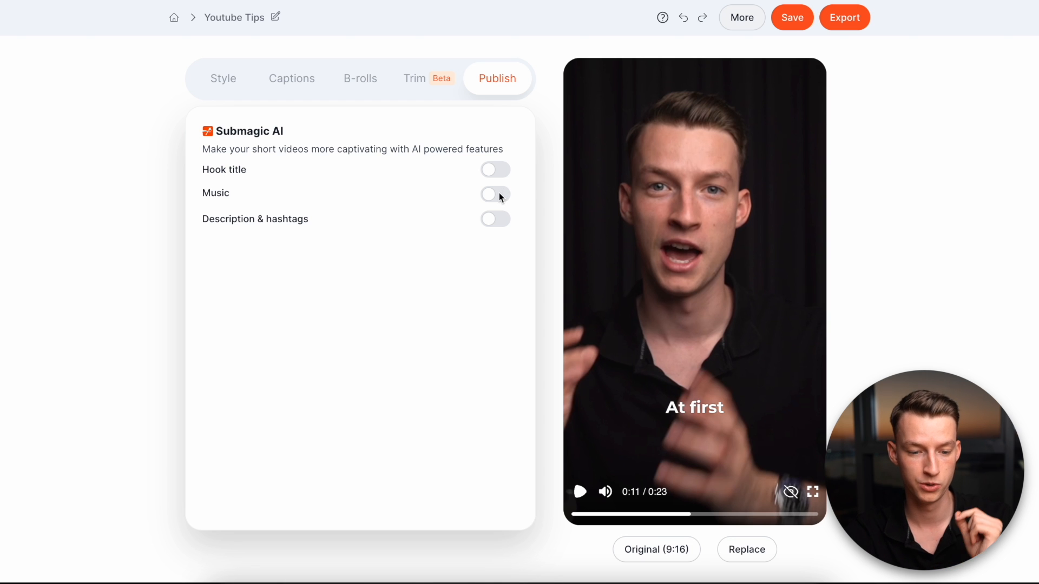
{"action": "left_click", "coordinate": [495, 194]}
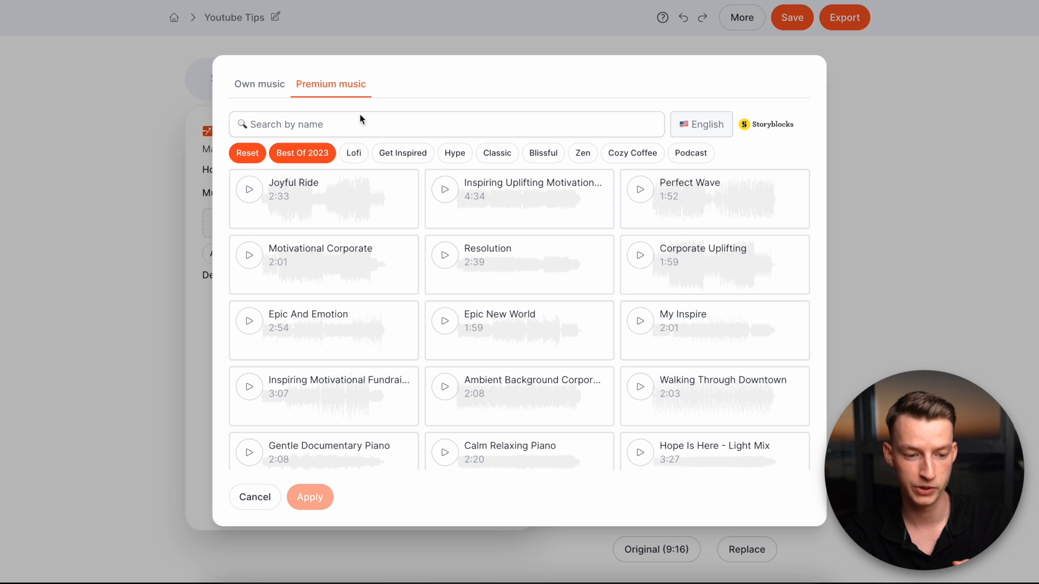
{"action": "left_click", "coordinate": [260, 84]}
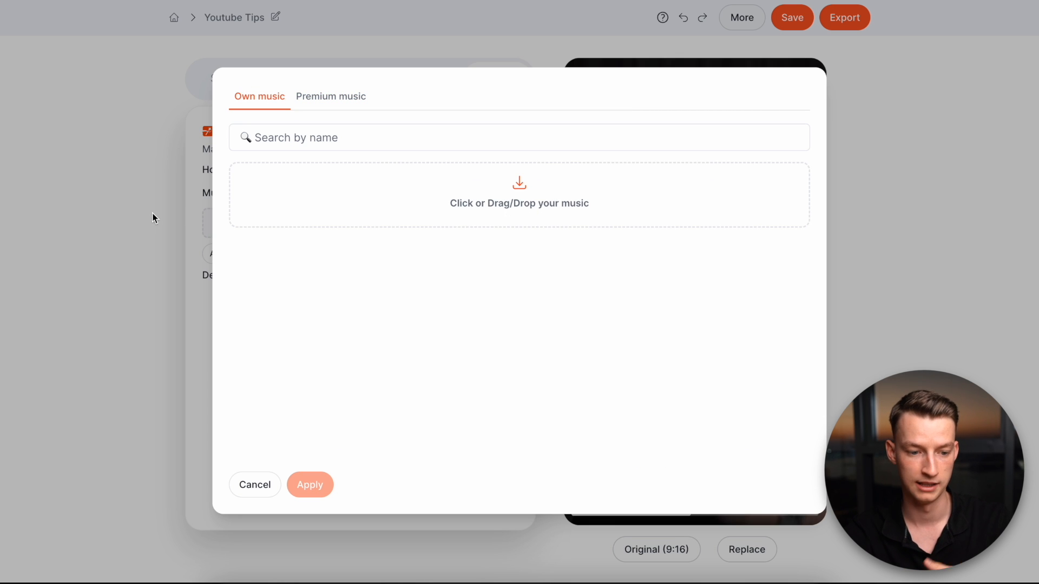
{"action": "left_click", "coordinate": [331, 97]}
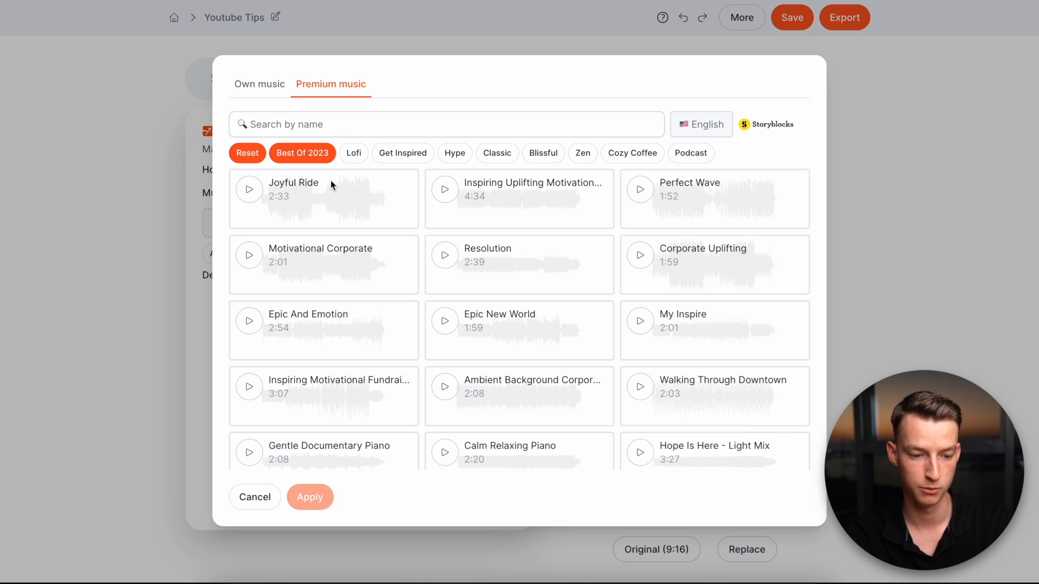
{"action": "left_click", "coordinate": [310, 498]}
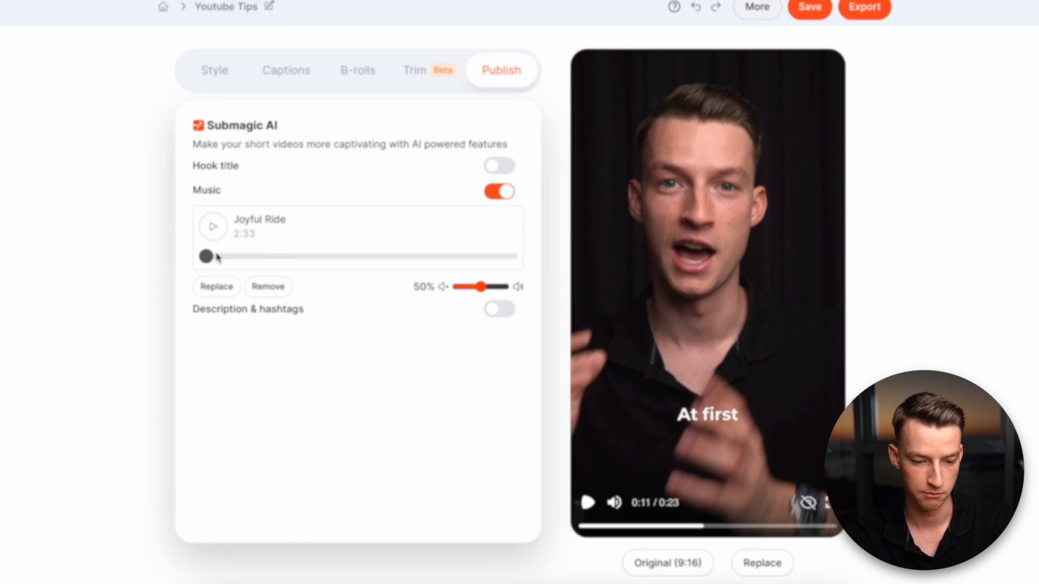
{"action": "left_click_drag", "start_coordinate": [477, 286], "coordinate": [494, 306]}
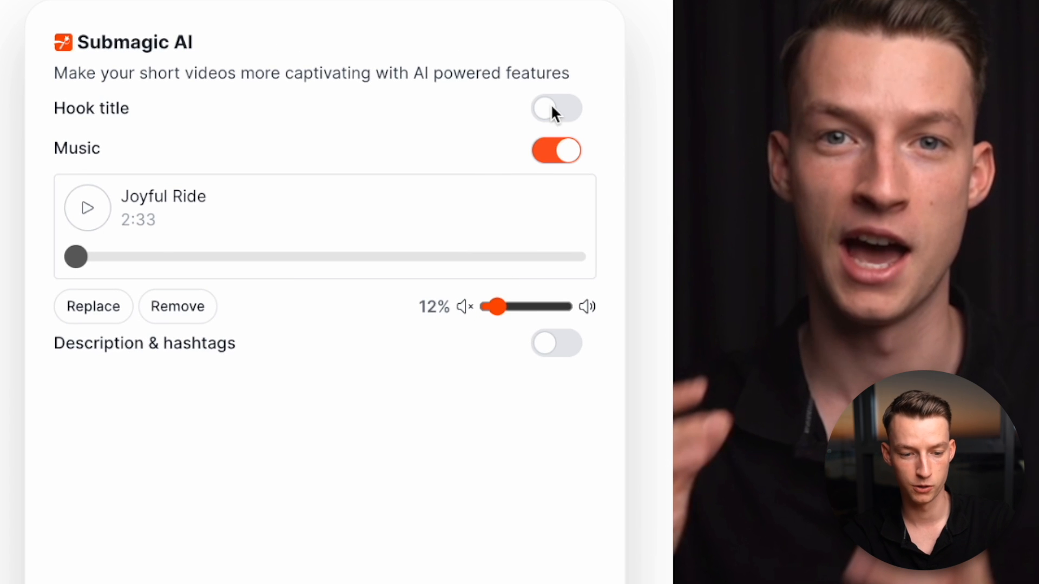
Try an AI hook title in the preview, then switch it off and enable Description & hashtags
{"action": "left_click", "coordinate": [553, 107]}
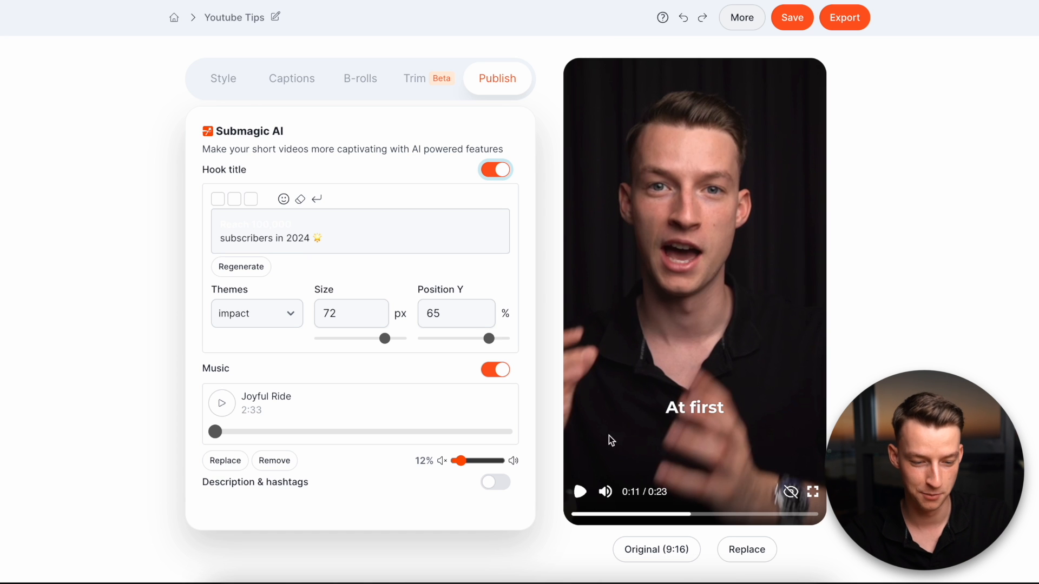
{"action": "left_click", "coordinate": [559, 526]}
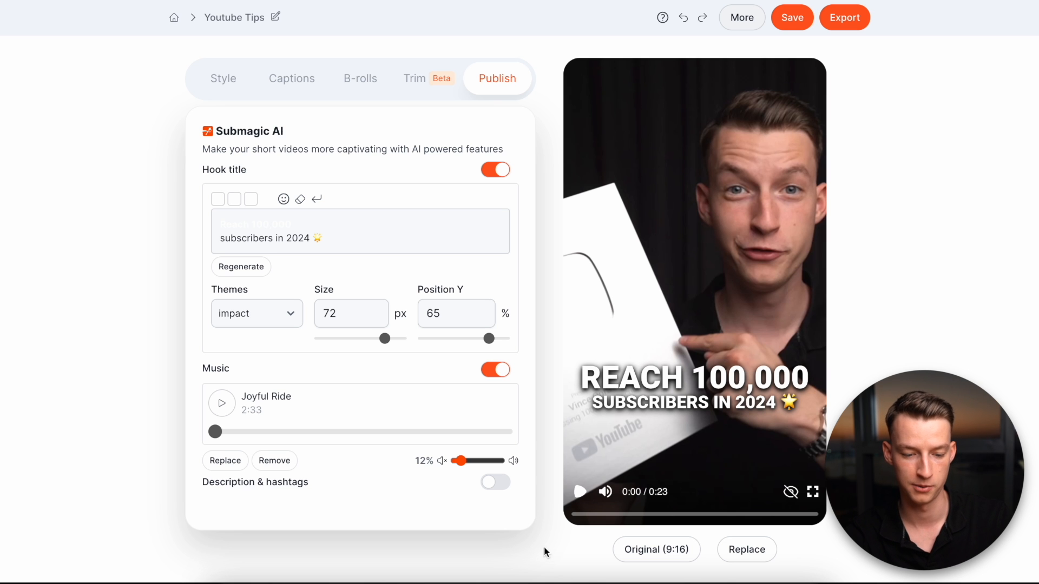
{"action": "left_click", "coordinate": [580, 492]}
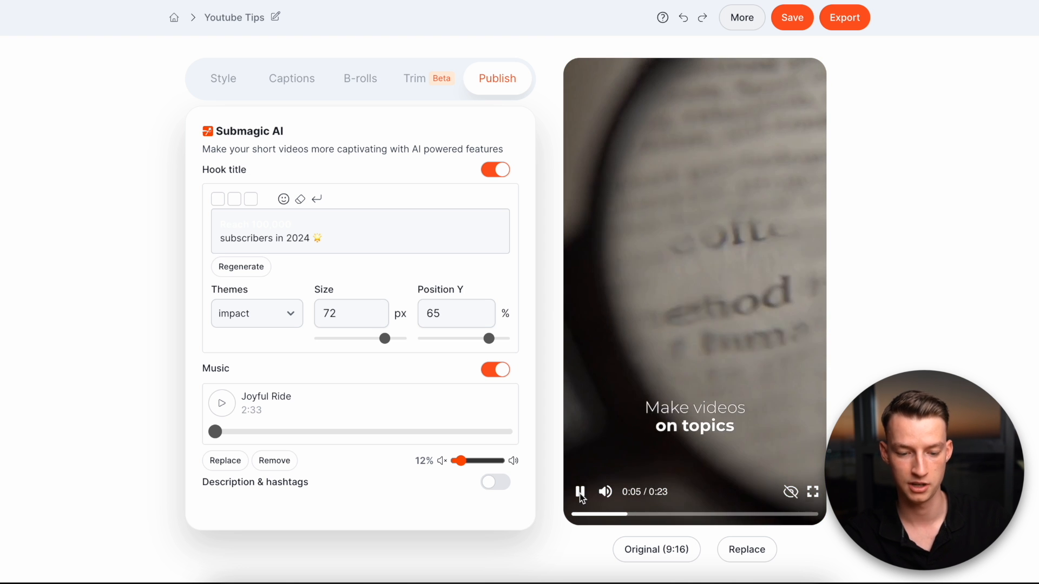
{"action": "left_click", "coordinate": [580, 492]}
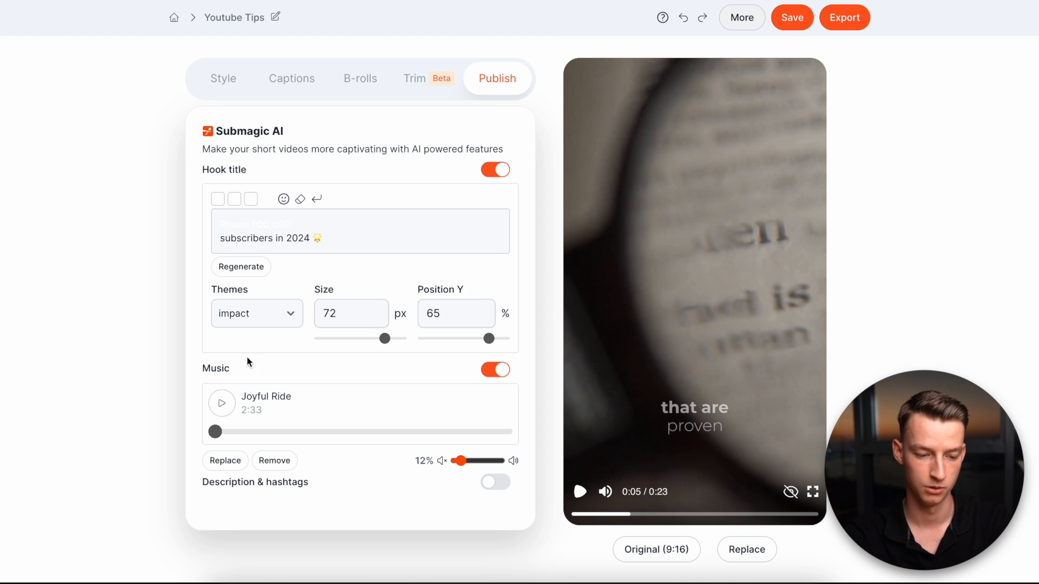
{"action": "left_click", "coordinate": [495, 307]}
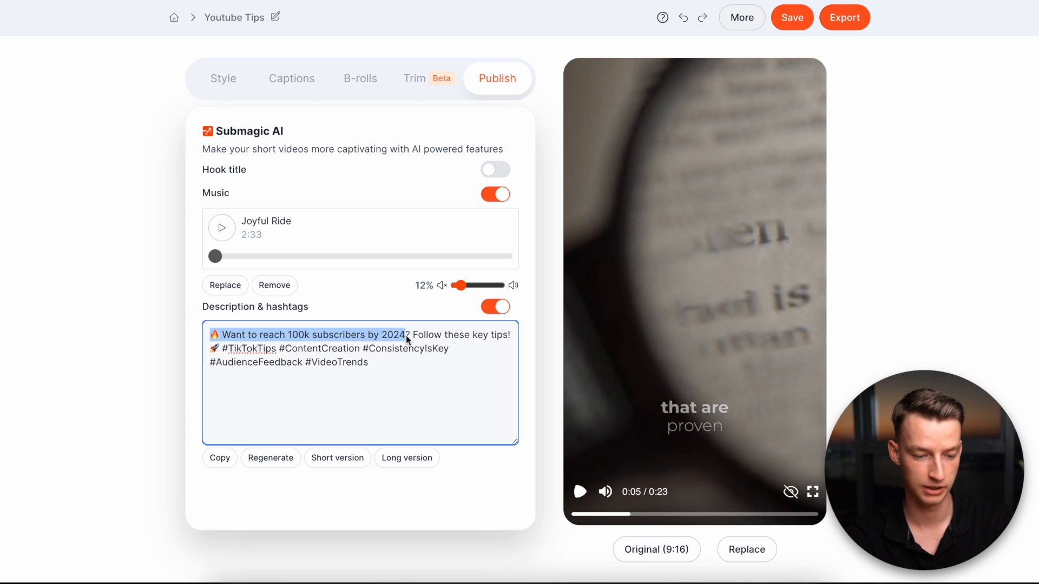
Regenerate the Youtube Tips description as the Long version with more hashtags
{"action": "left_click_drag", "start_coordinate": [414, 335], "coordinate": [507, 334]}
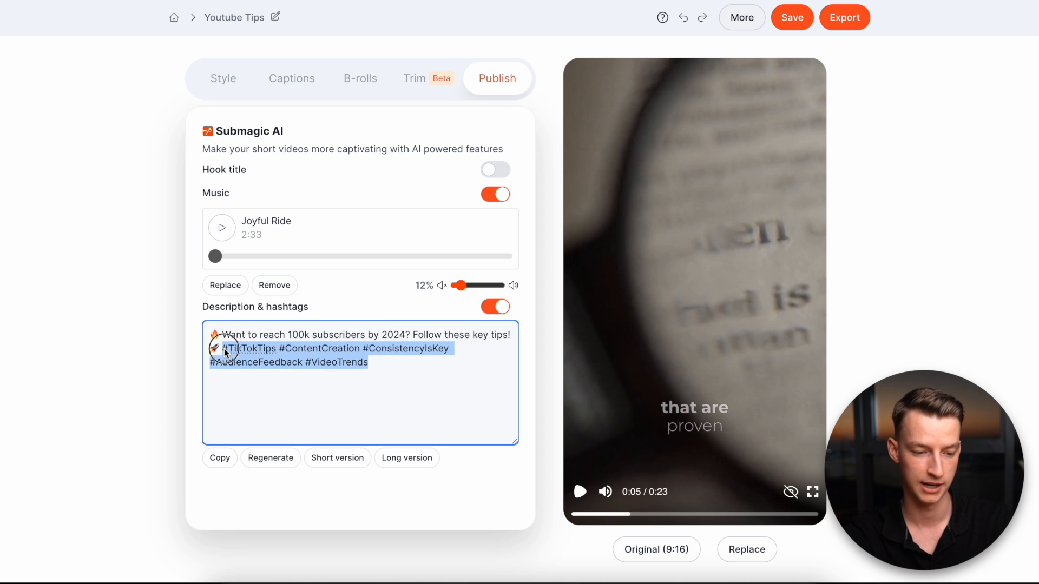
{"action": "left_click", "coordinate": [412, 397]}
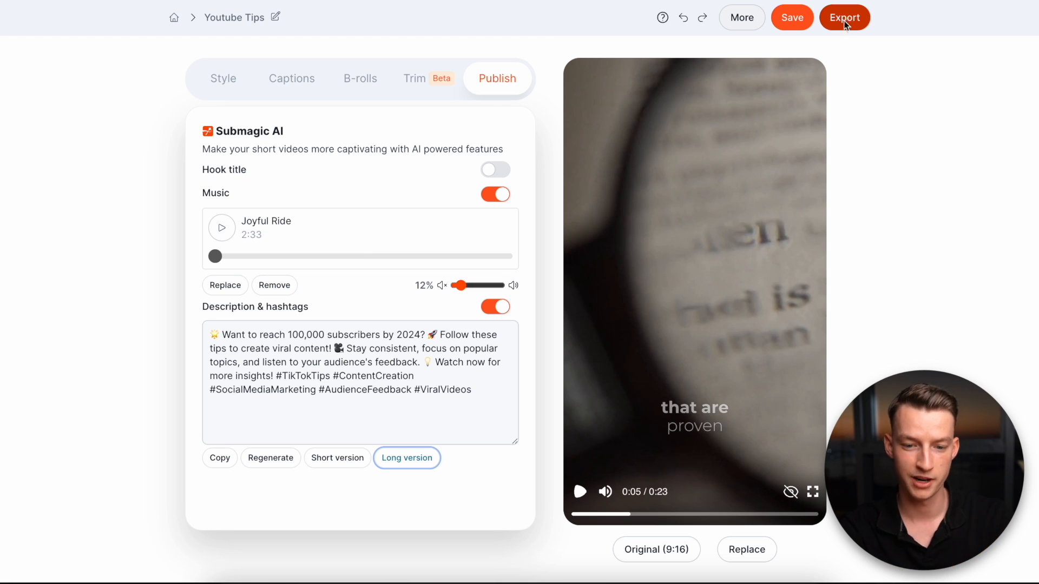
Export Youtube Tips at Standard 1080p and 30 FPS
{"action": "left_click", "coordinate": [844, 17]}
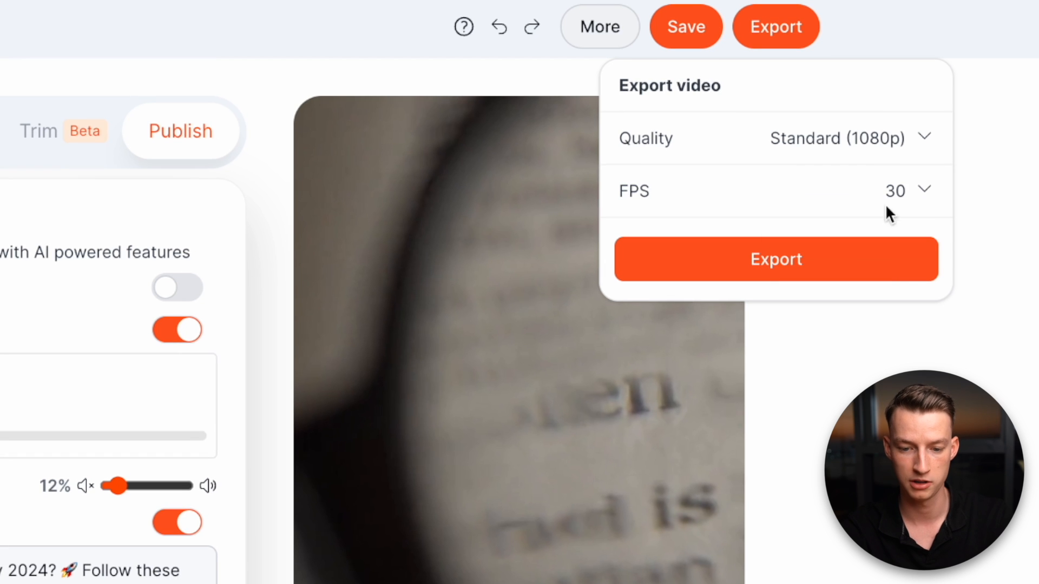
{"action": "left_click", "coordinate": [776, 259]}
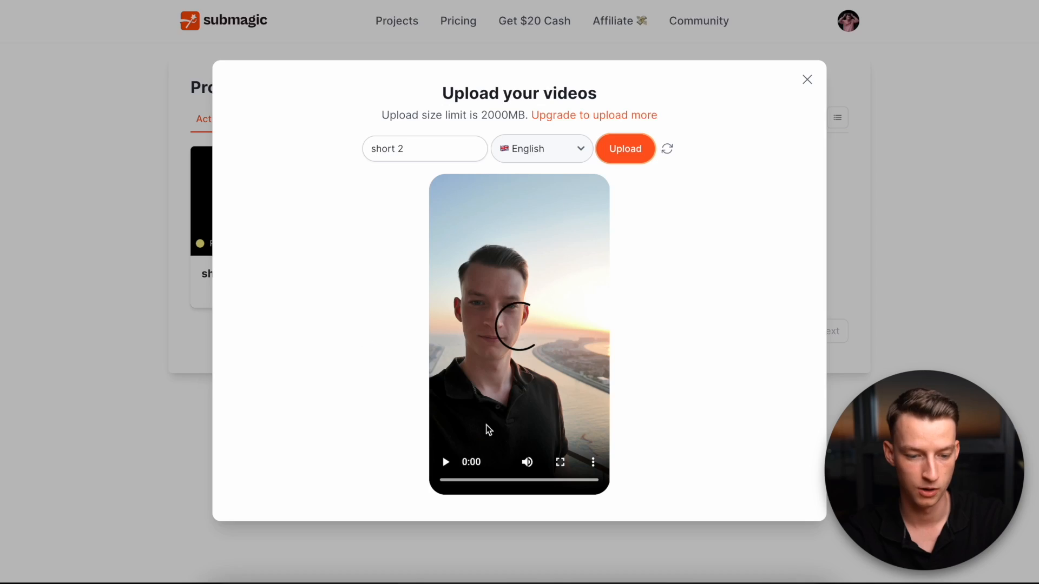
Upload the short 2 clip so it opens in the editor
{"action": "left_click", "coordinate": [626, 149]}
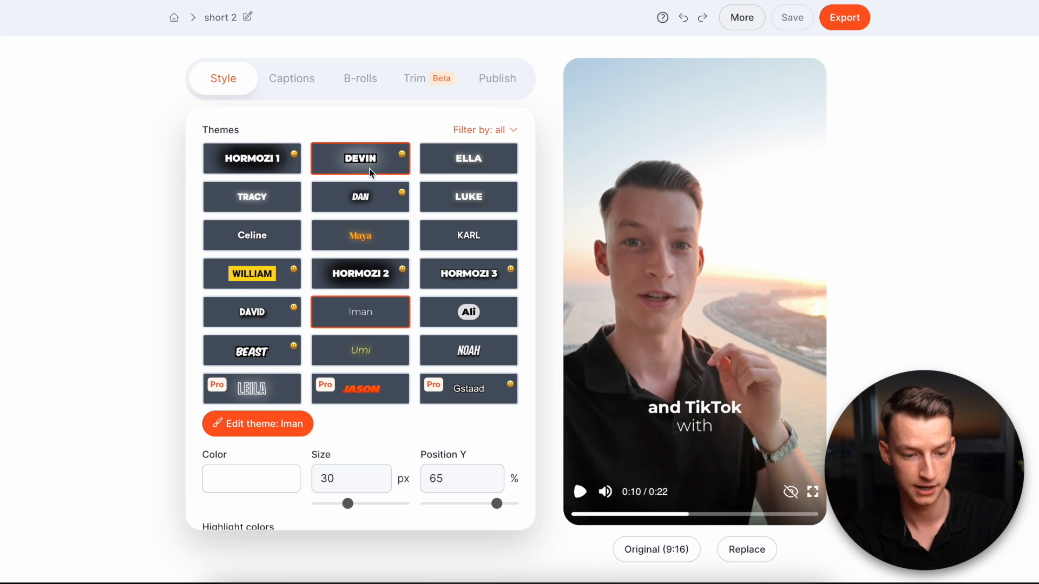
Apply Hormozi 2 captions at 27 px size and 55% vertical position
{"action": "left_click", "coordinate": [360, 274]}
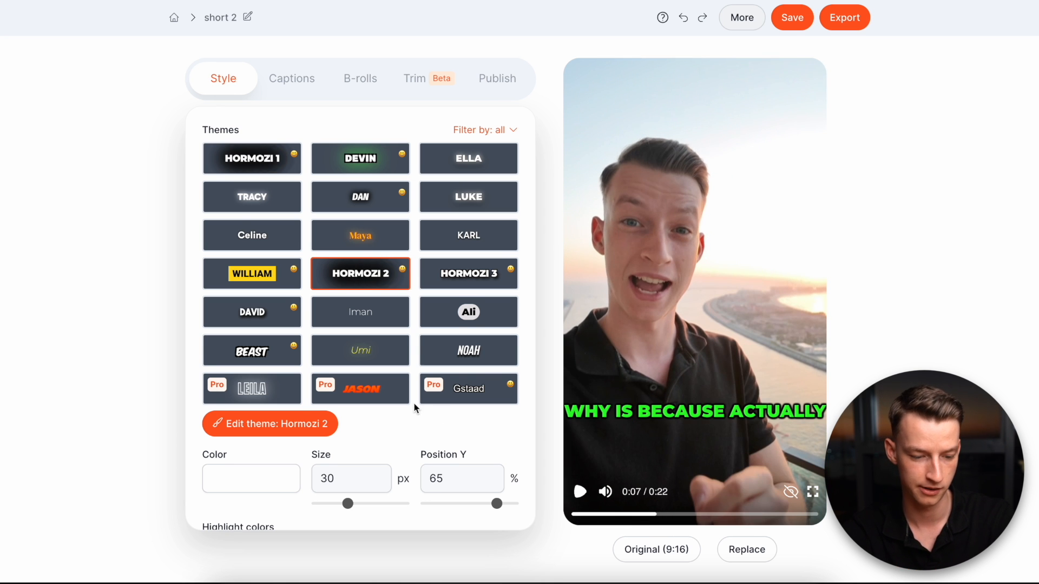
{"action": "left_click_drag", "start_coordinate": [349, 504], "coordinate": [344, 435]}
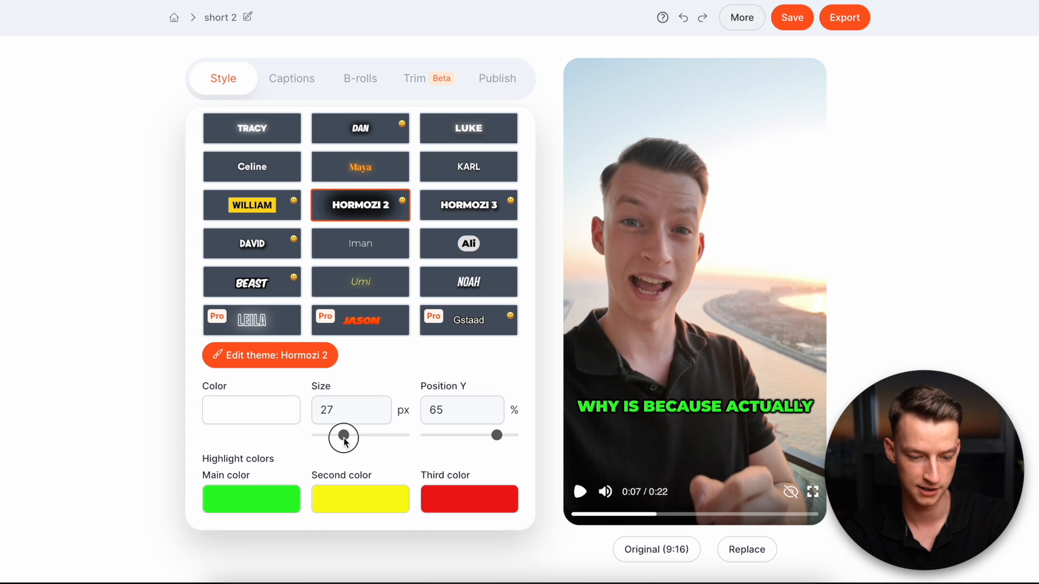
{"action": "left_click_drag", "start_coordinate": [496, 435], "coordinate": [482, 435]}
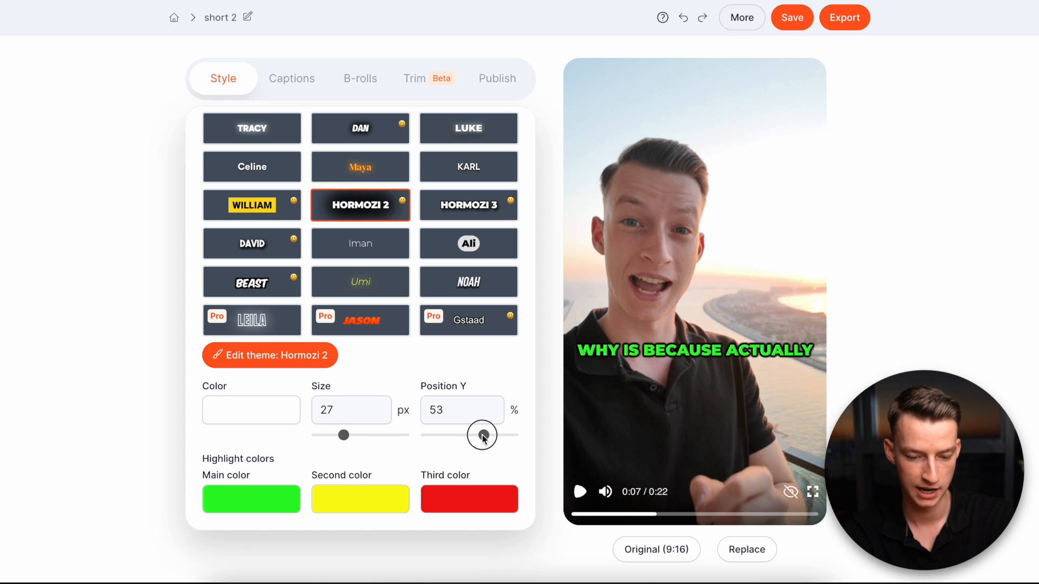
{"action": "left_click_drag", "start_coordinate": [482, 434], "coordinate": [486, 432]}
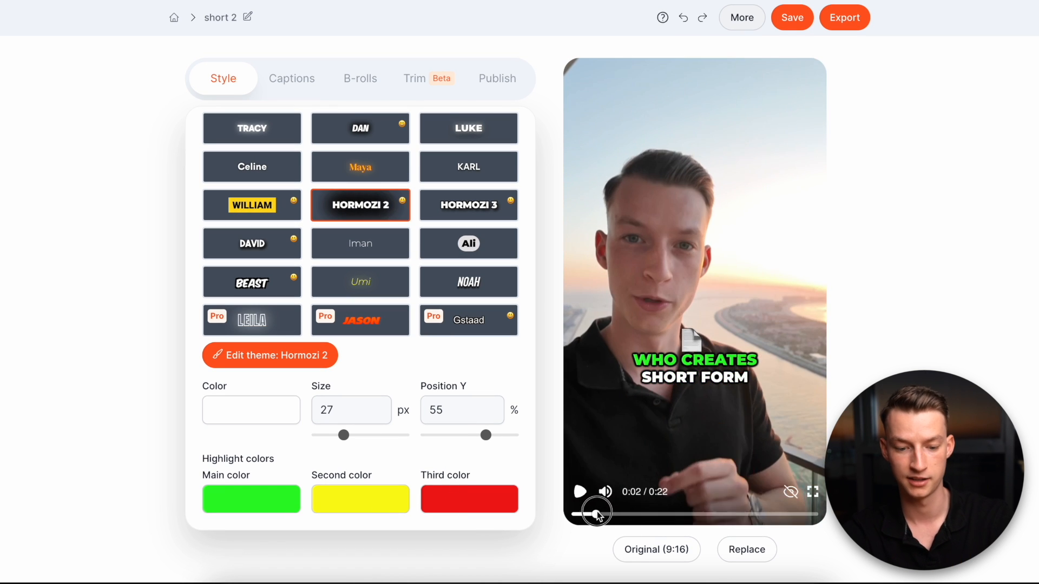
{"action": "left_click_drag", "start_coordinate": [594, 512], "coordinate": [662, 510]}
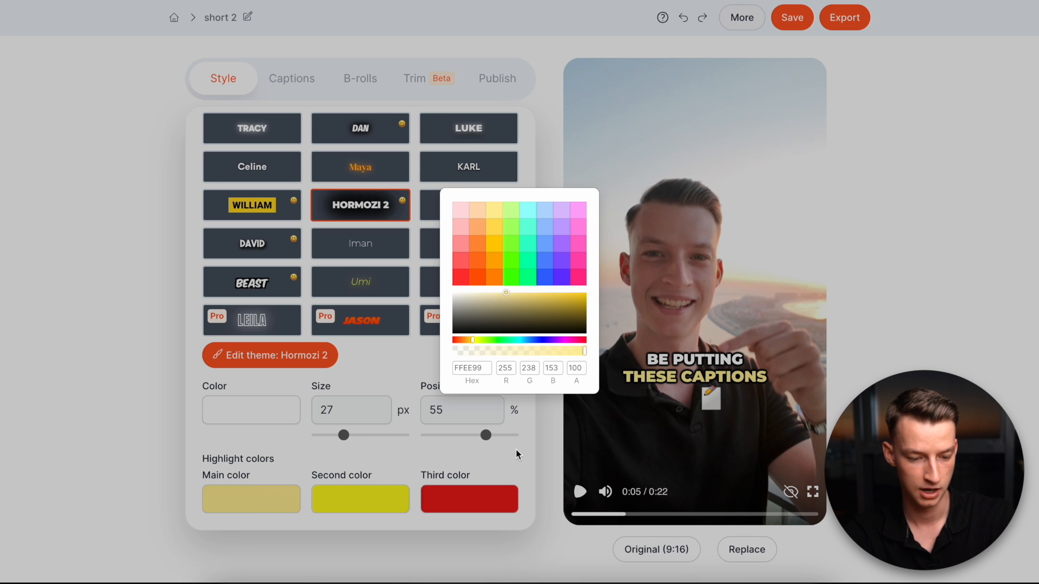
Set the main and third highlight colours to pale yellow FFEE99 and show the caption lines
{"action": "left_click", "coordinate": [470, 499]}
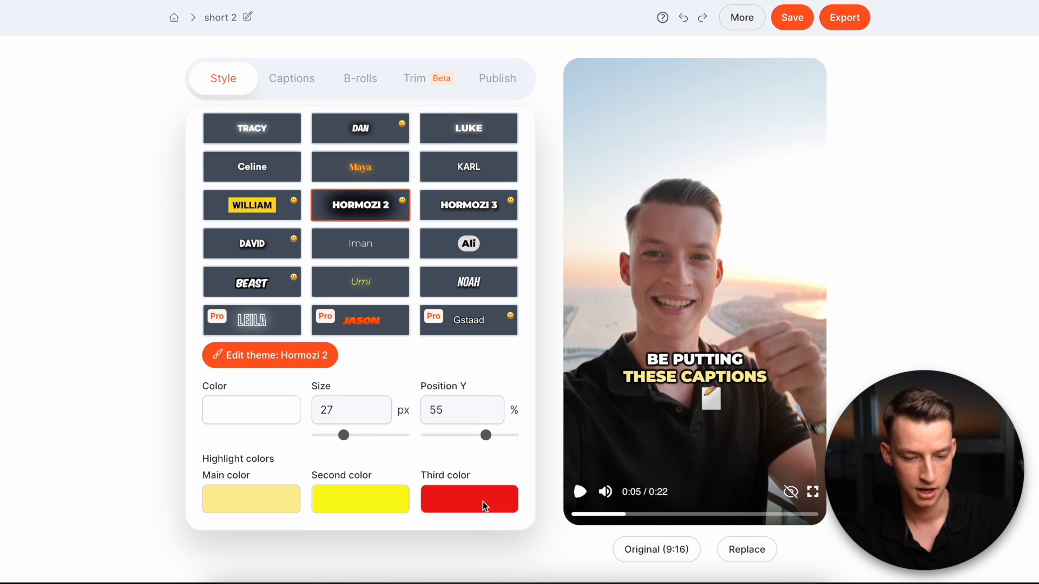
{"action": "left_click_drag", "start_coordinate": [599, 514], "coordinate": [596, 516]}
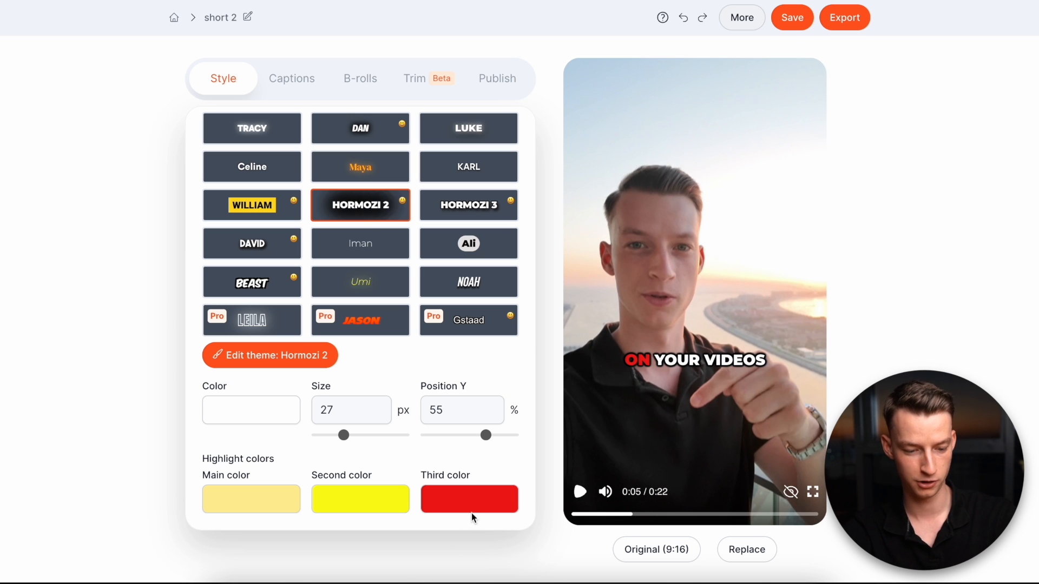
{"action": "left_click", "coordinate": [469, 499]}
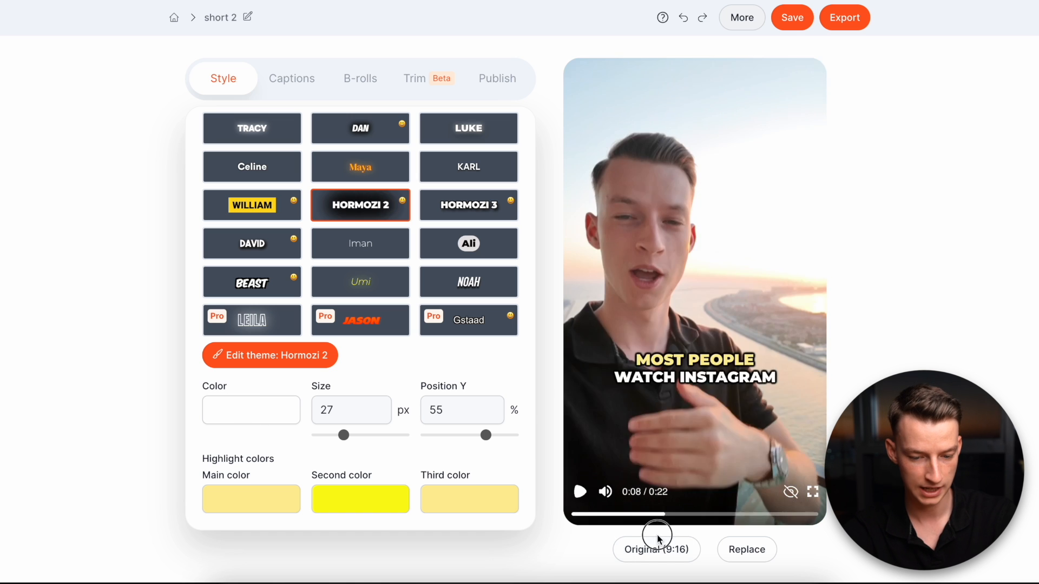
{"action": "left_click", "coordinate": [292, 78]}
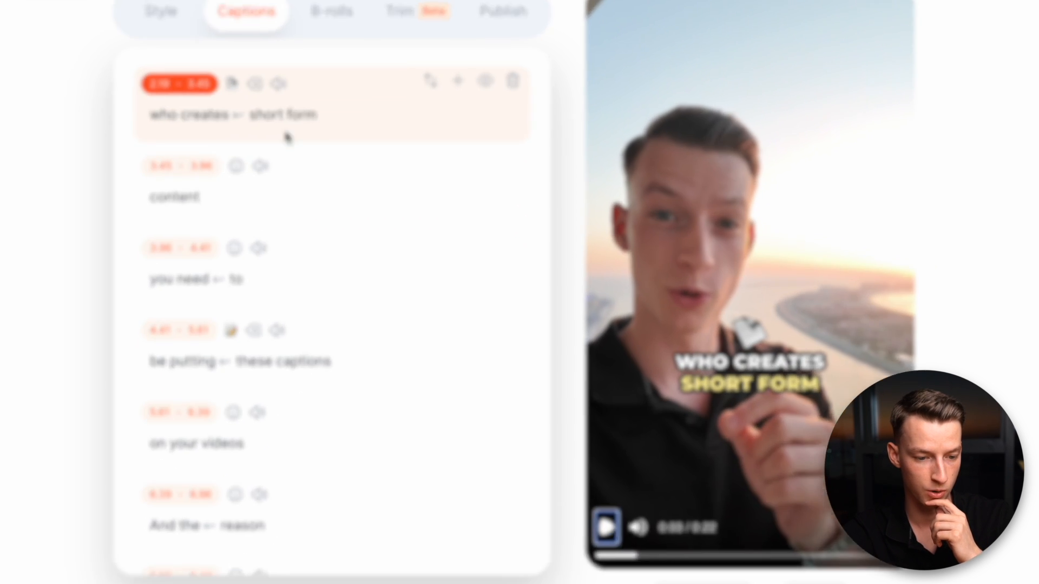
Attach the Yawning Face emoji to the 'who creates short form' caption line
{"action": "left_click", "coordinate": [256, 84]}
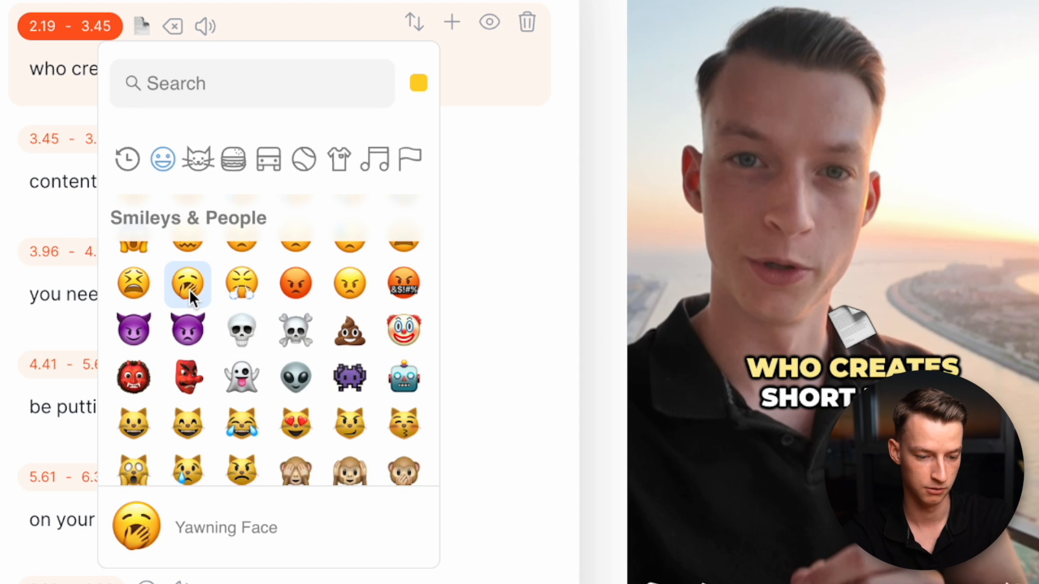
{"action": "left_click", "coordinate": [187, 284]}
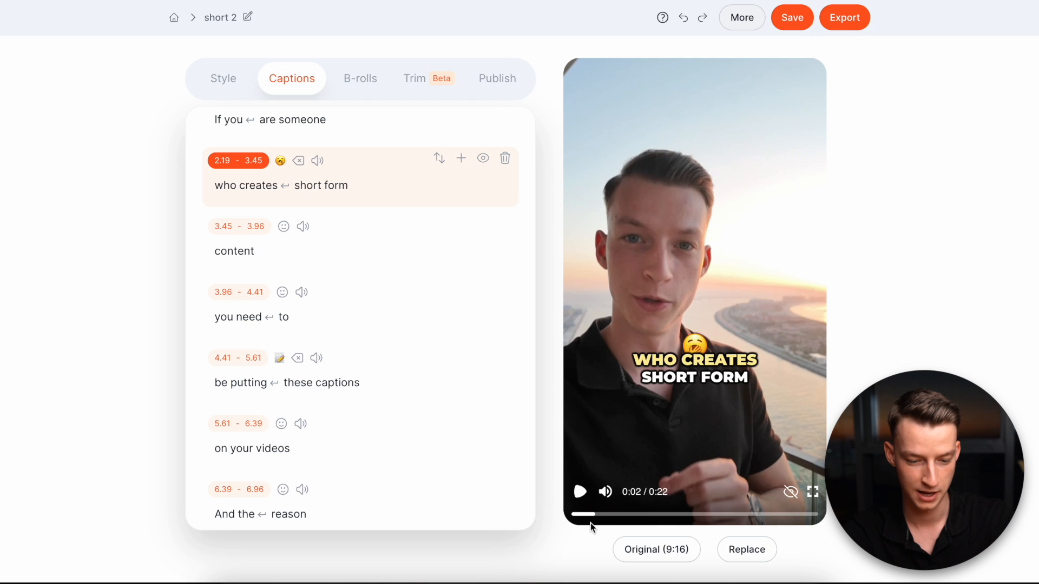